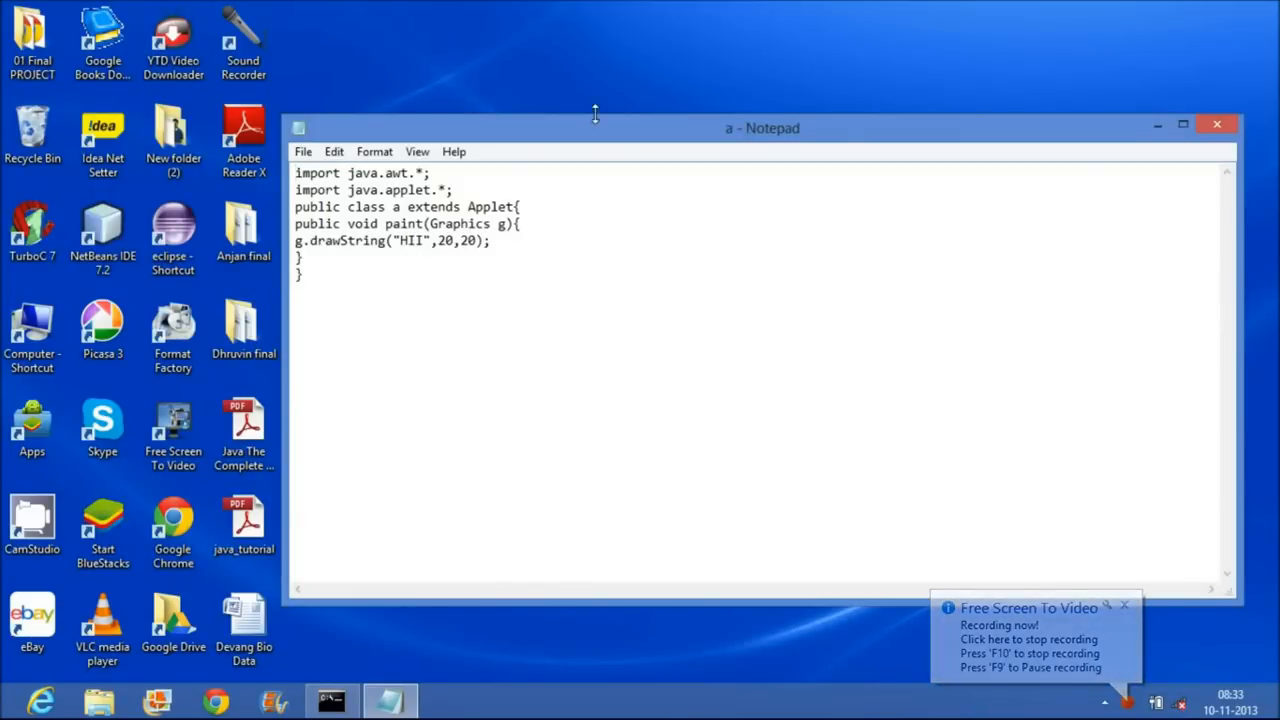
Step: Maximize Notepad and rename the applet class from a to c in the code
click(1180, 124)
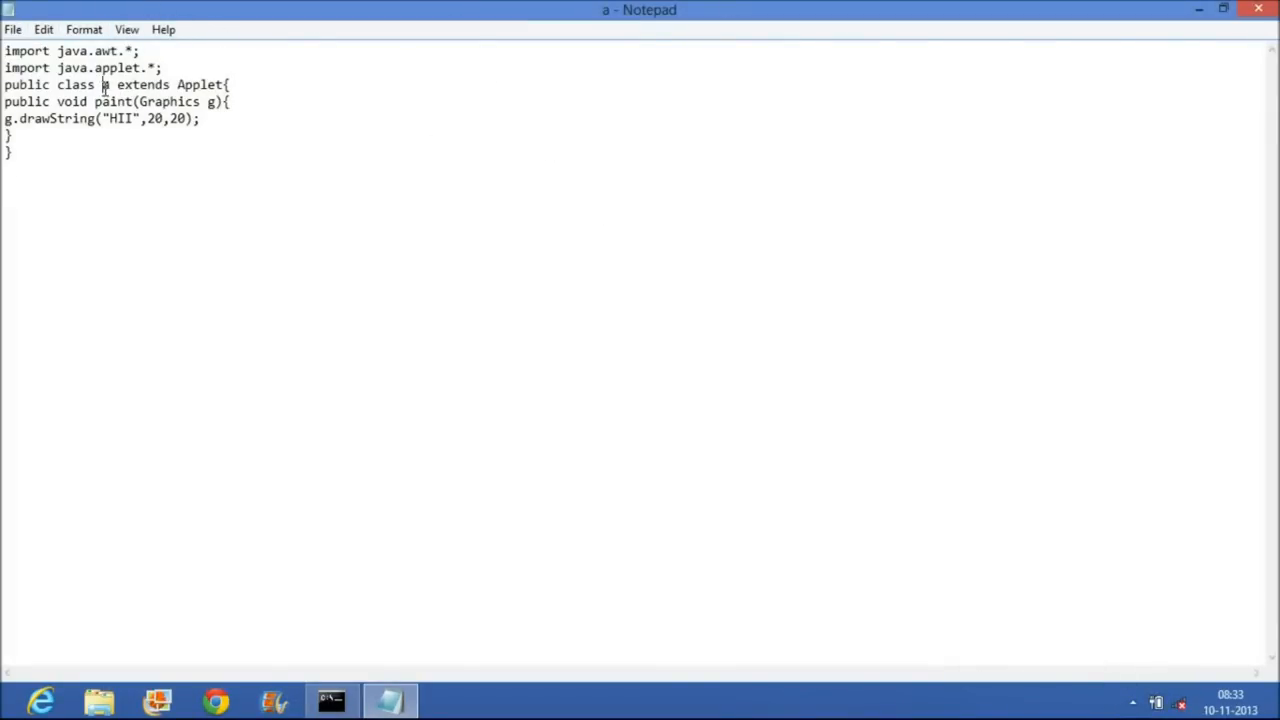
double_click(108, 84)
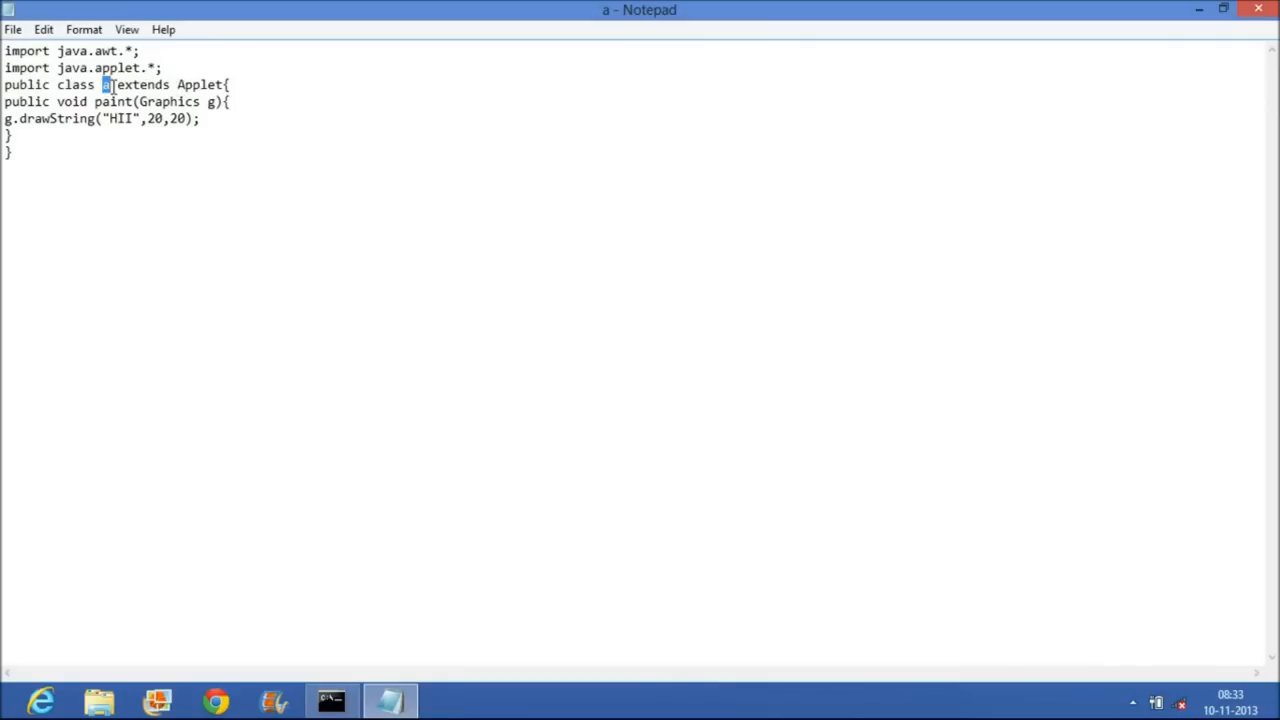
text(c)
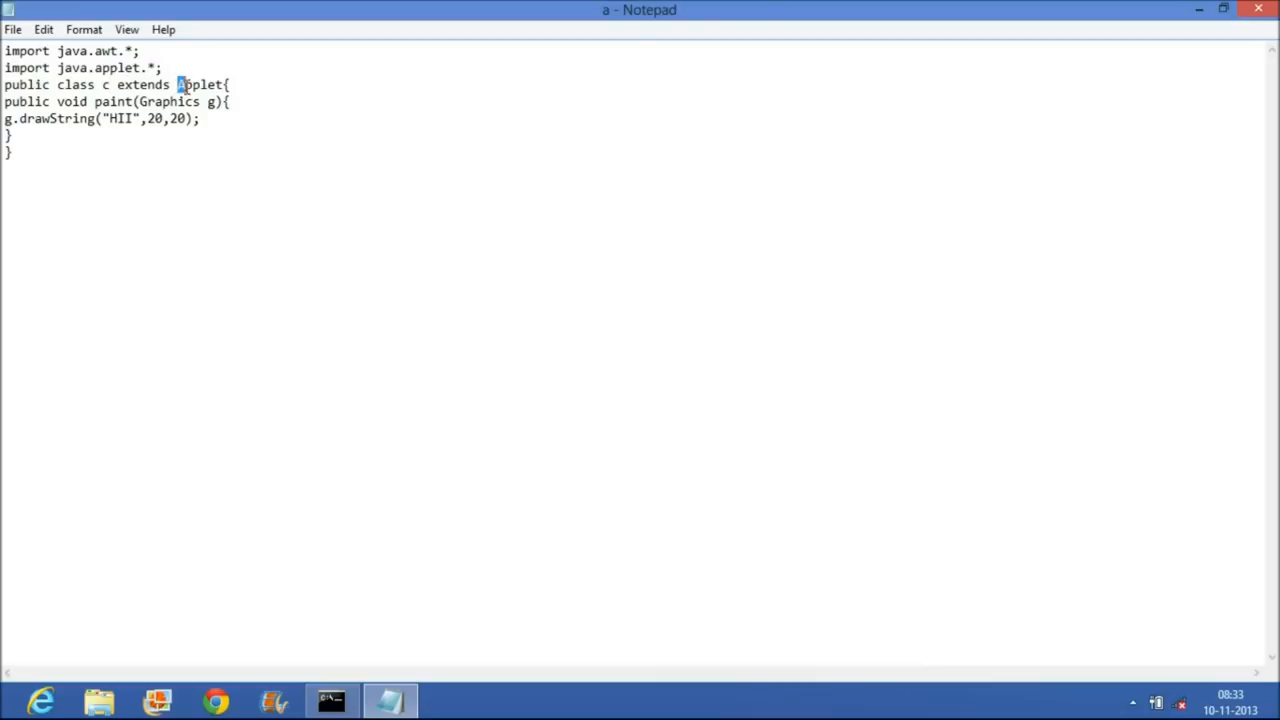
double_click(200, 84)
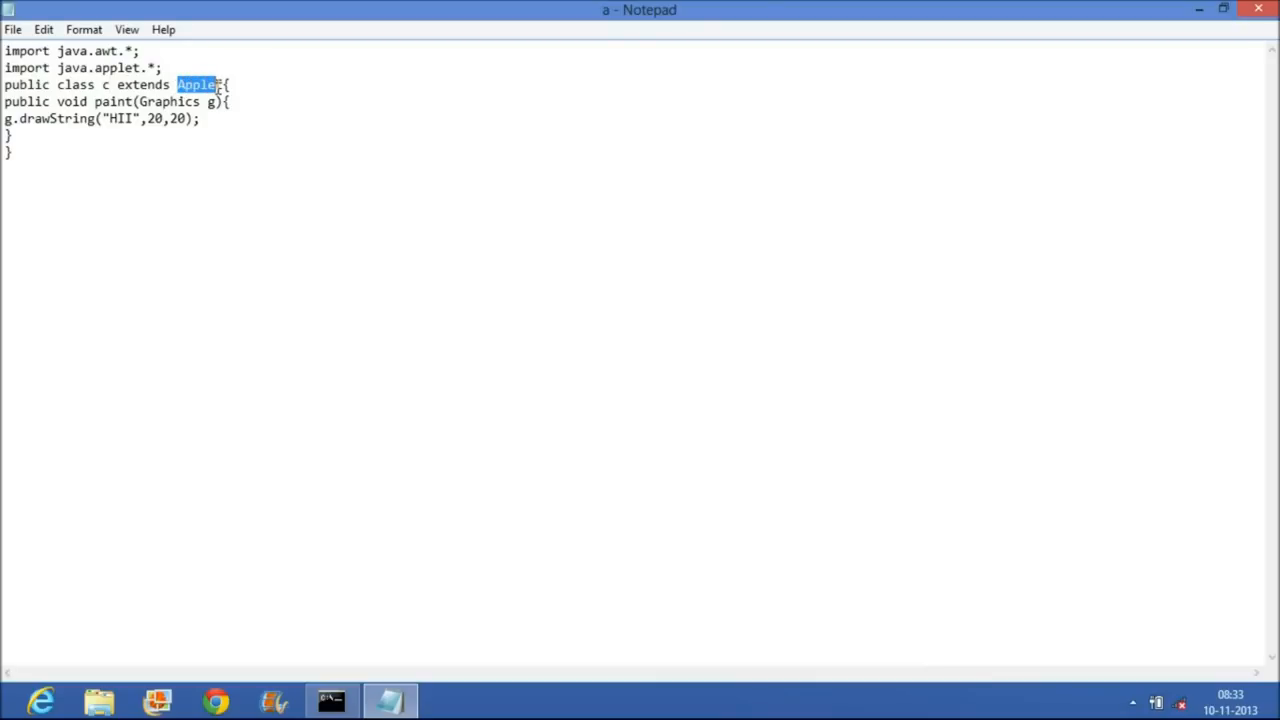
Step: Save the renamed code as c.java with the All Files type
click(12, 30)
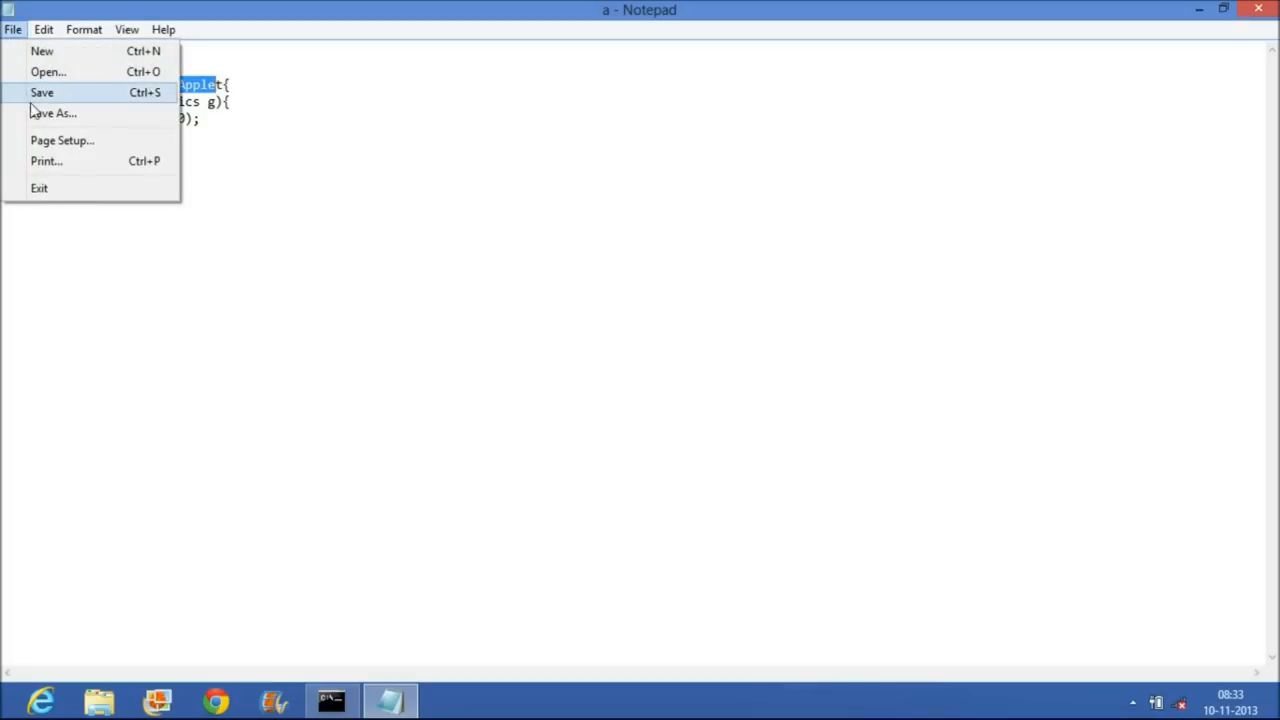
click(60, 112)
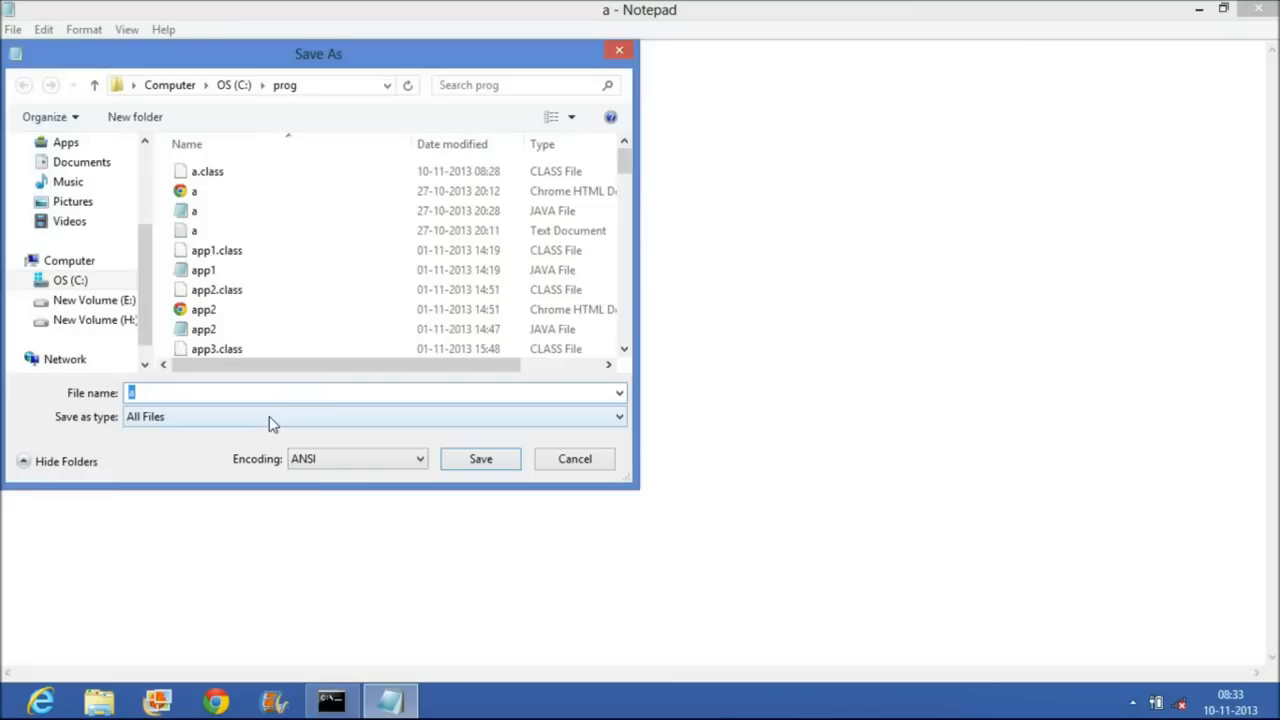
text(c.jav)
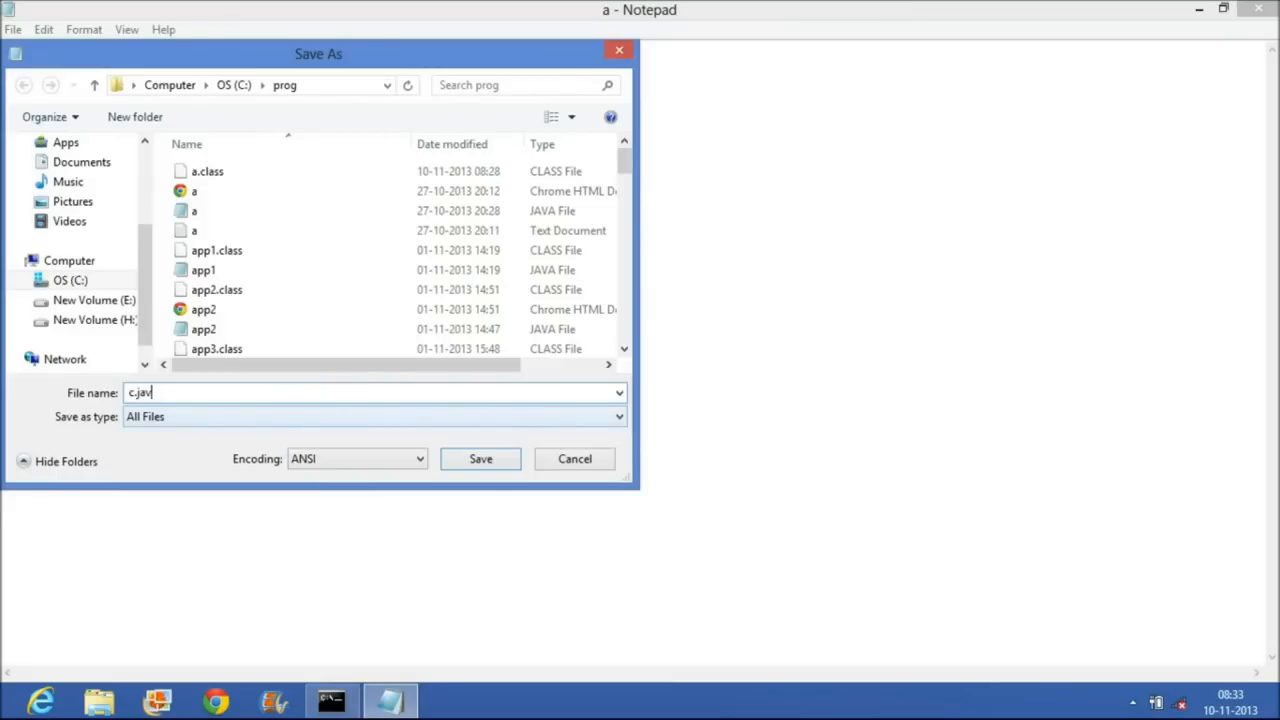
click(480, 458)
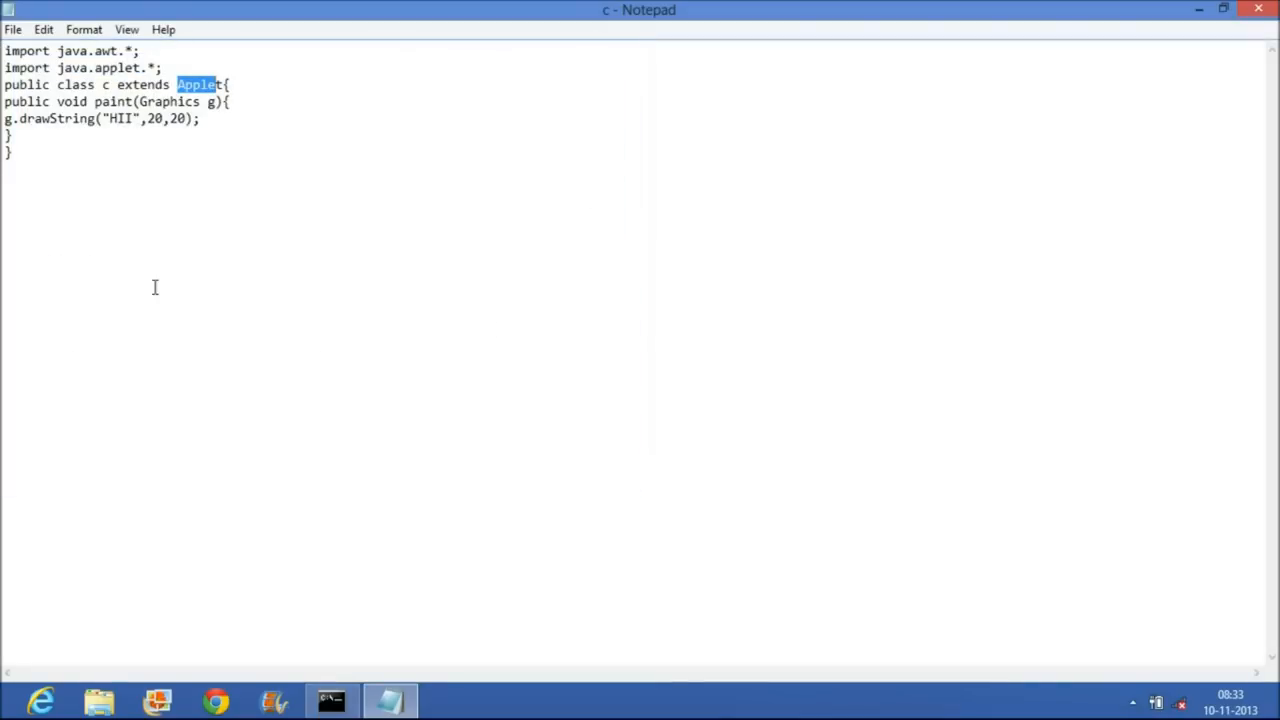
Step: Start a new document with an applet tag for class c, width 200 and height 60
click(12, 28)
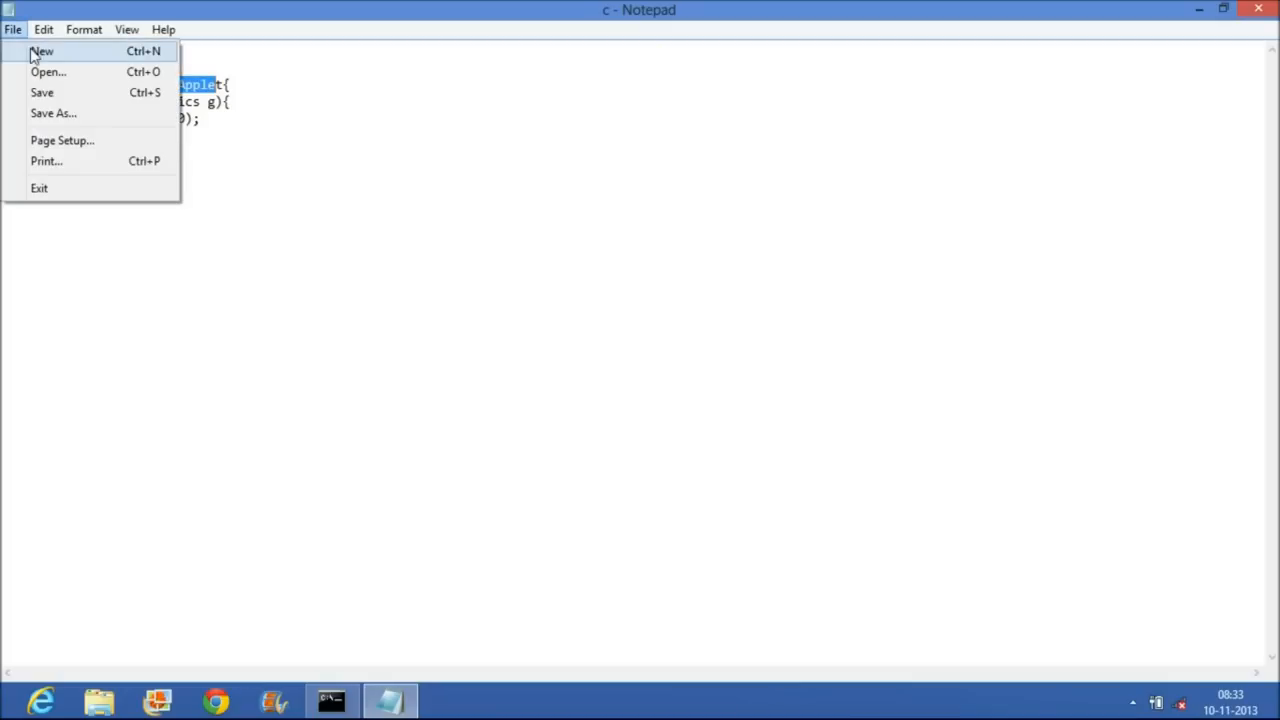
click(40, 50)
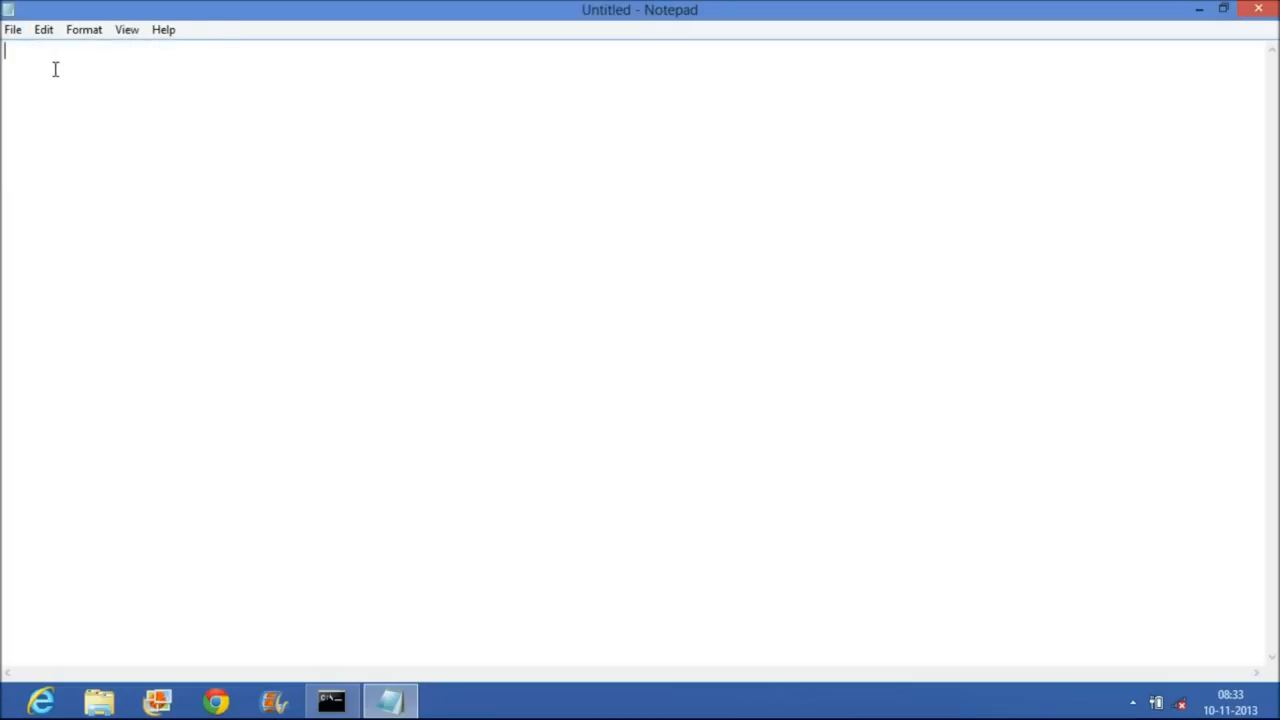
text(<applet code="b" width=200 height=60>)
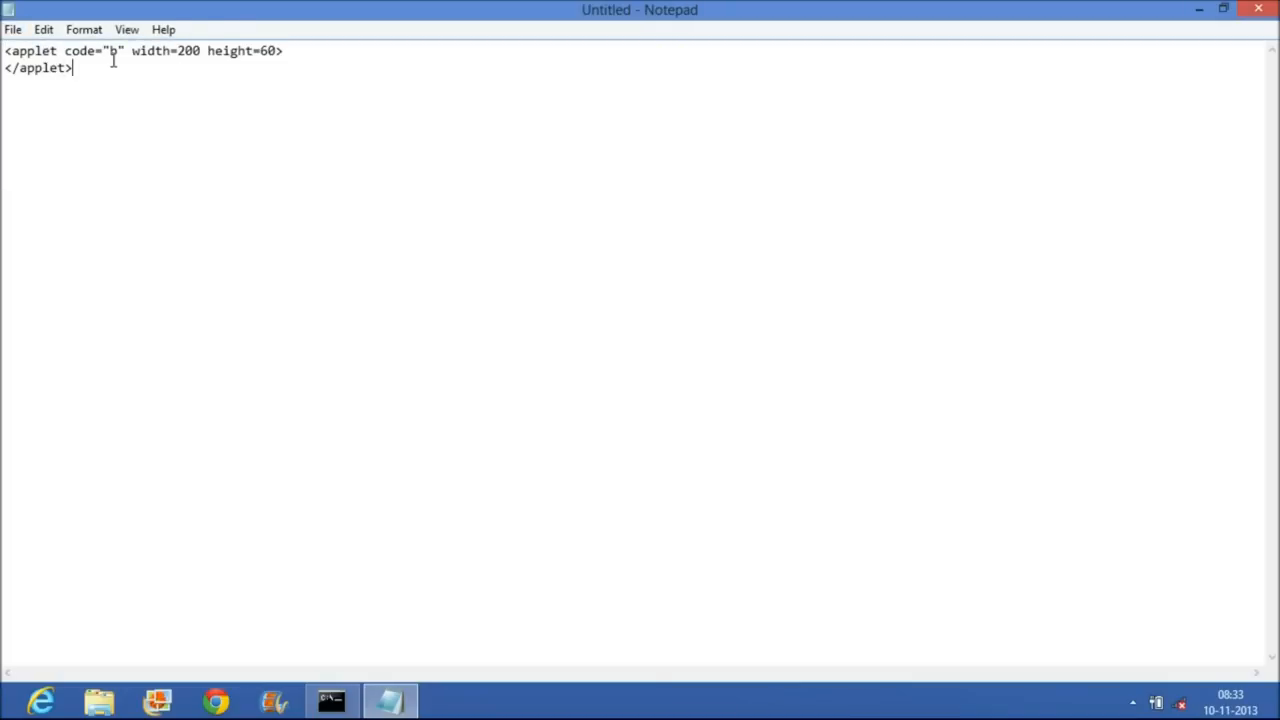
double_click(114, 52)
text(c)
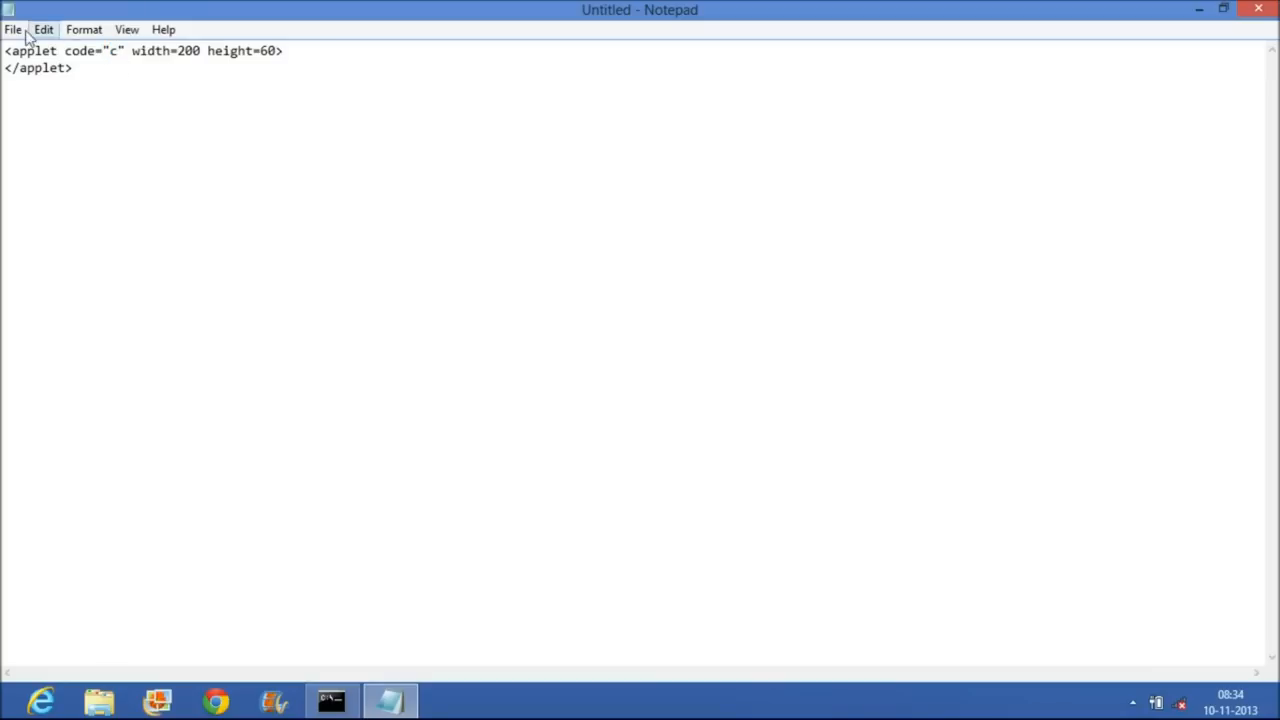
Step: Save the HTML document as c.html
click(12, 30)
text(c)
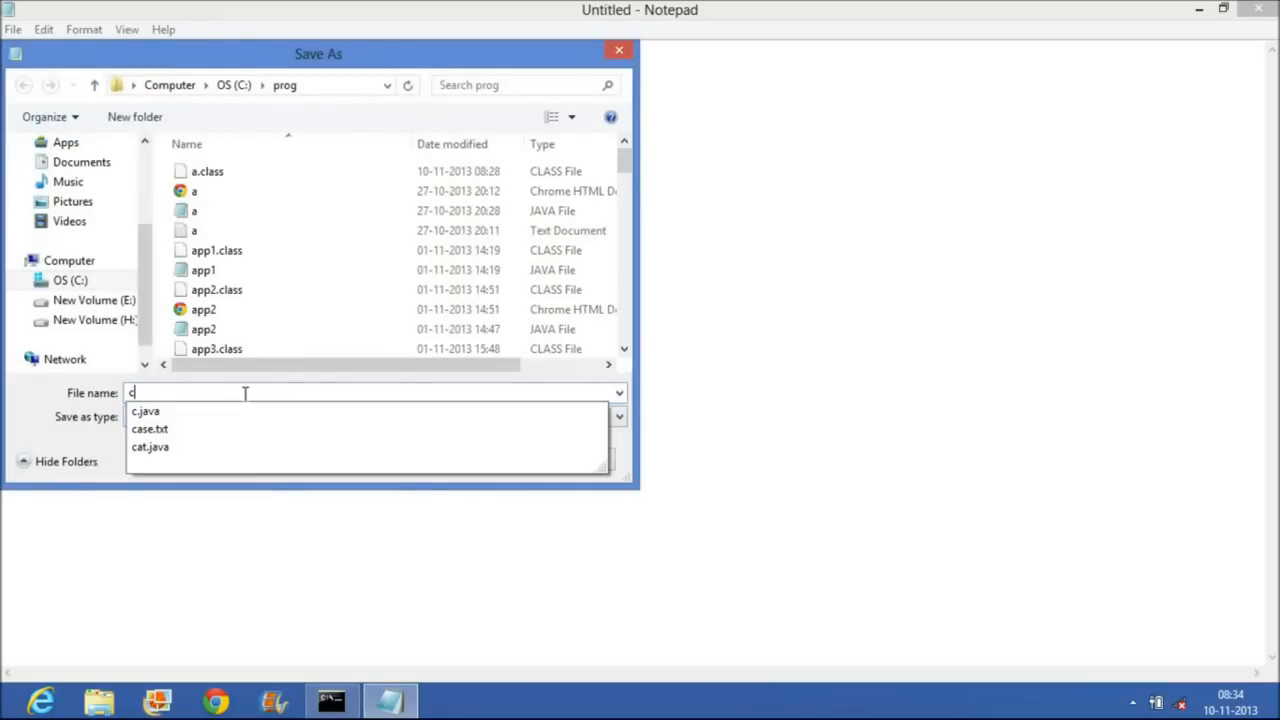
text(.ht)
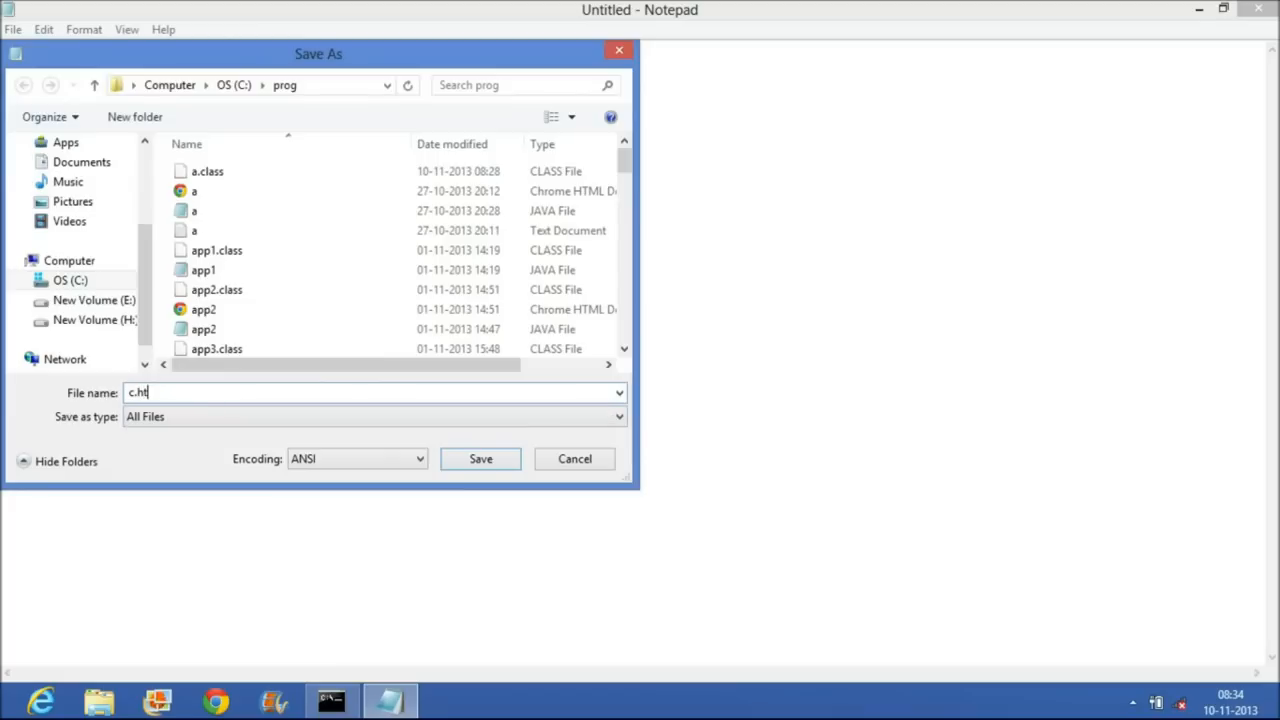
click(480, 458)
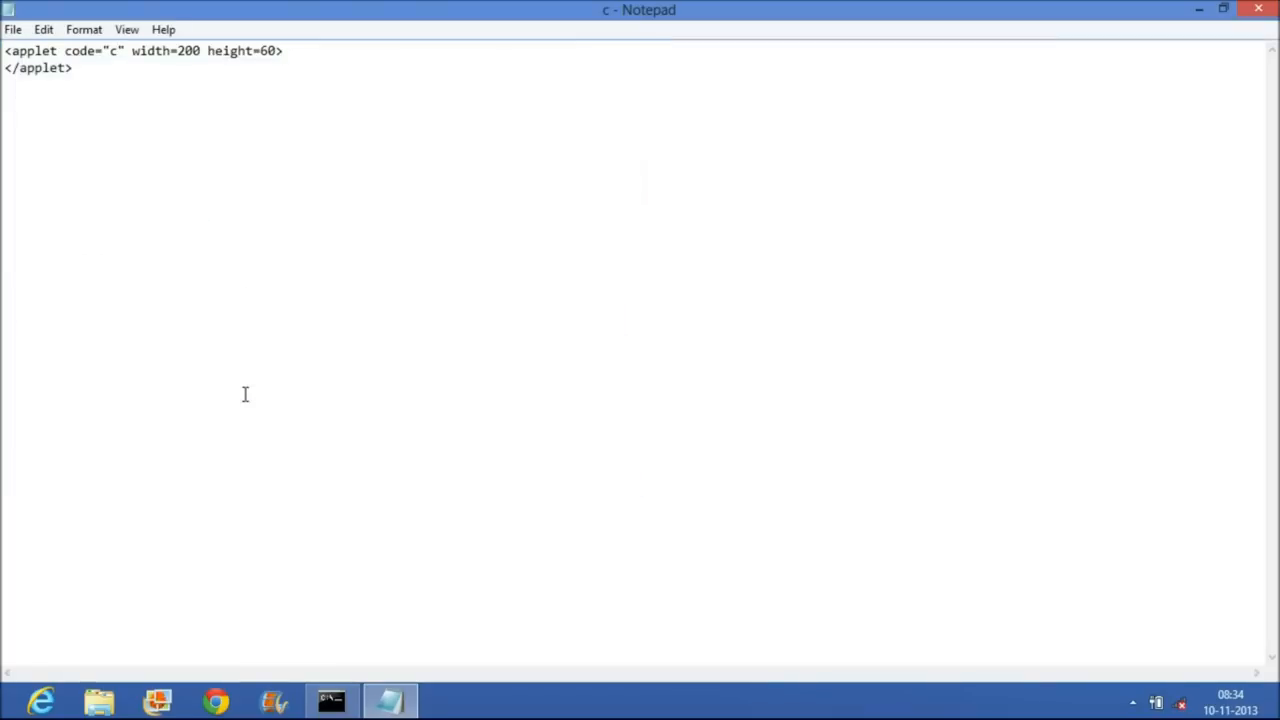
Step: Compile c.java with javac in Command Prompt
click(330, 700)
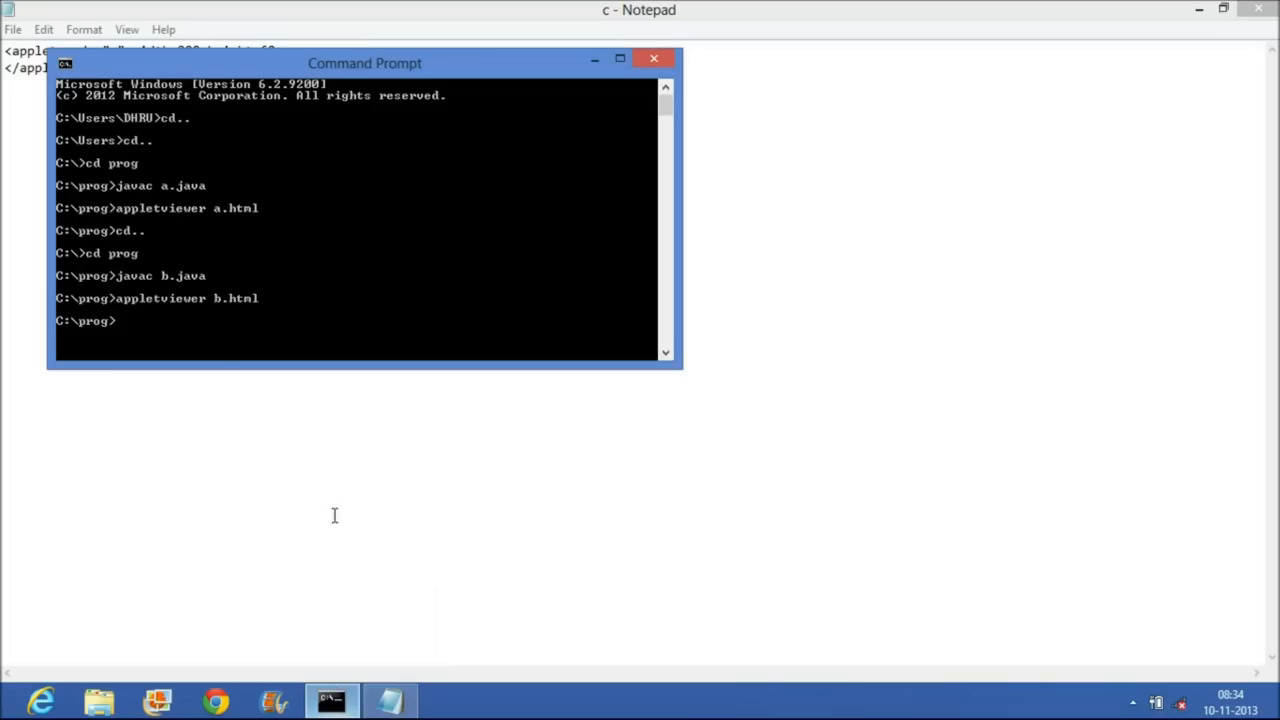
text(j)
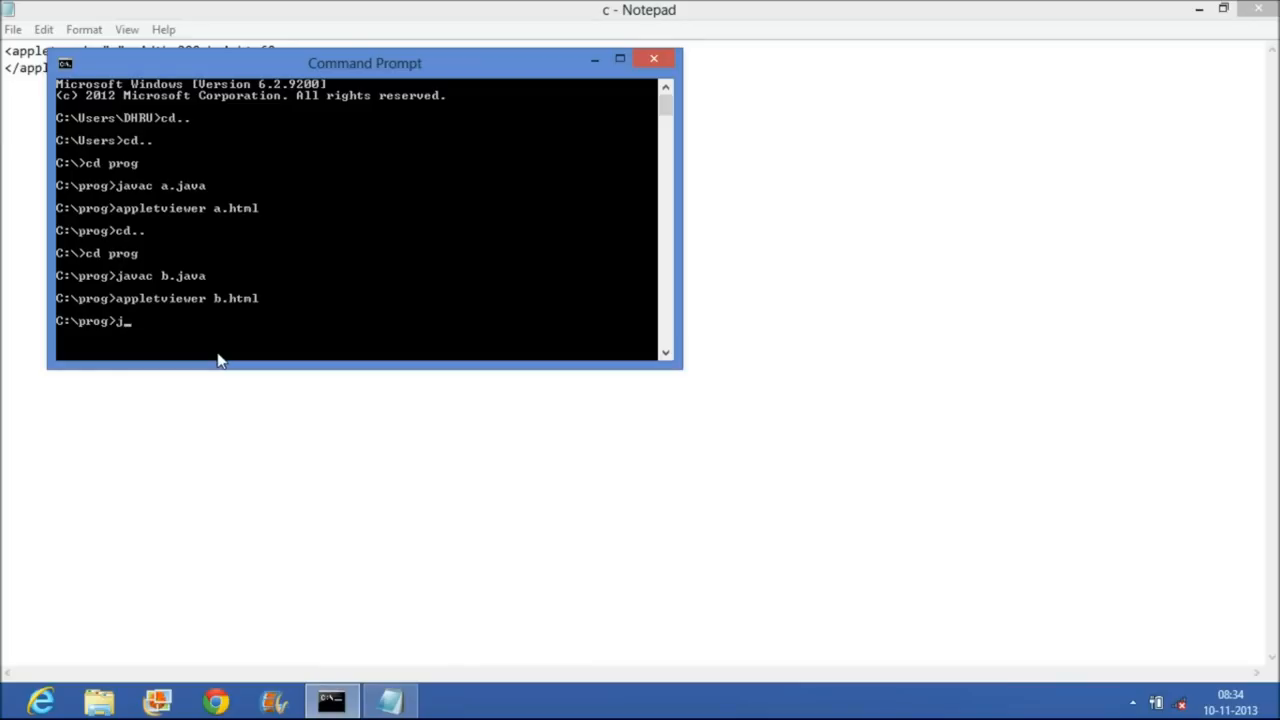
text(avac c)
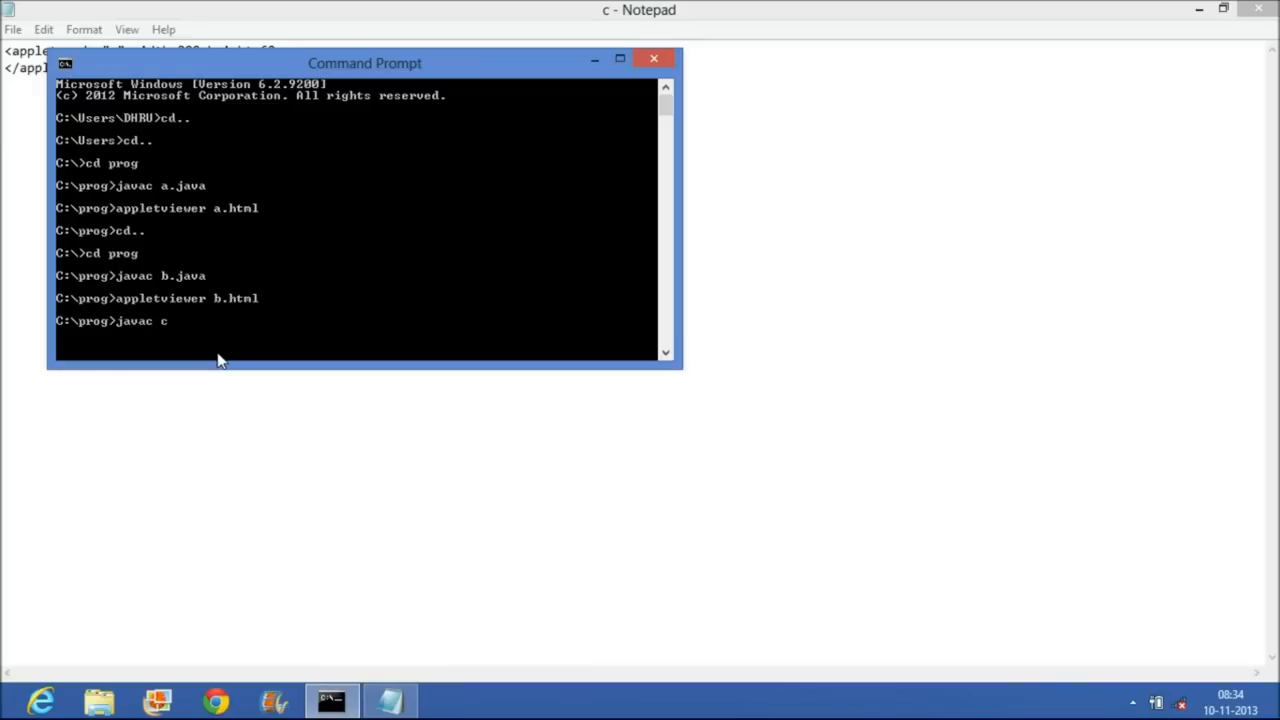
text(.java)
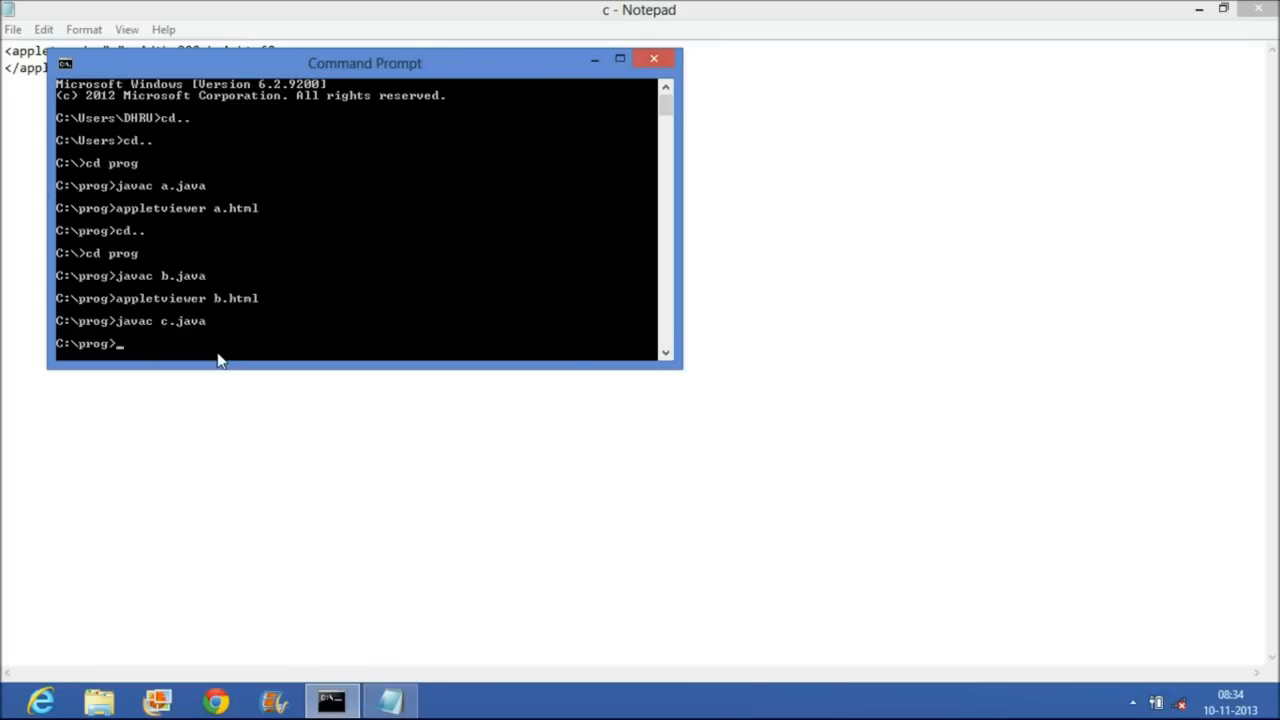
Step: Run c.html in appletviewer so the applet shows HII, then close it
text(appletvie)
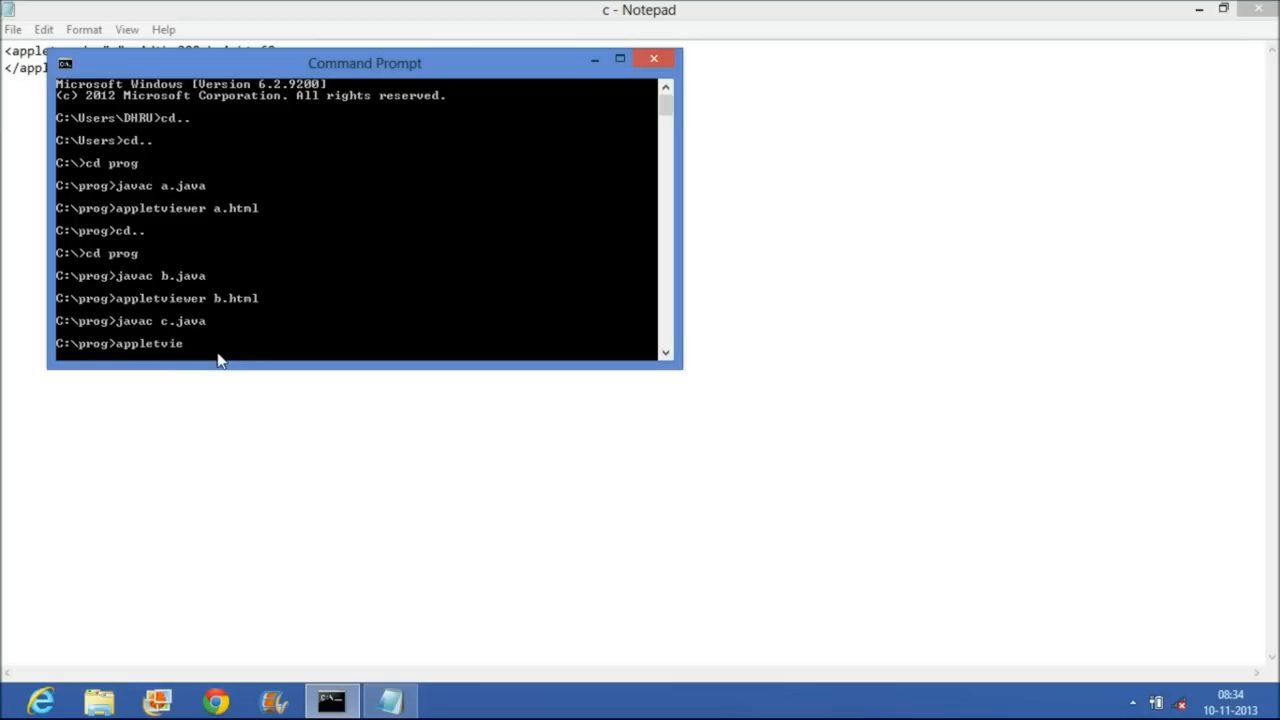
text(wer)
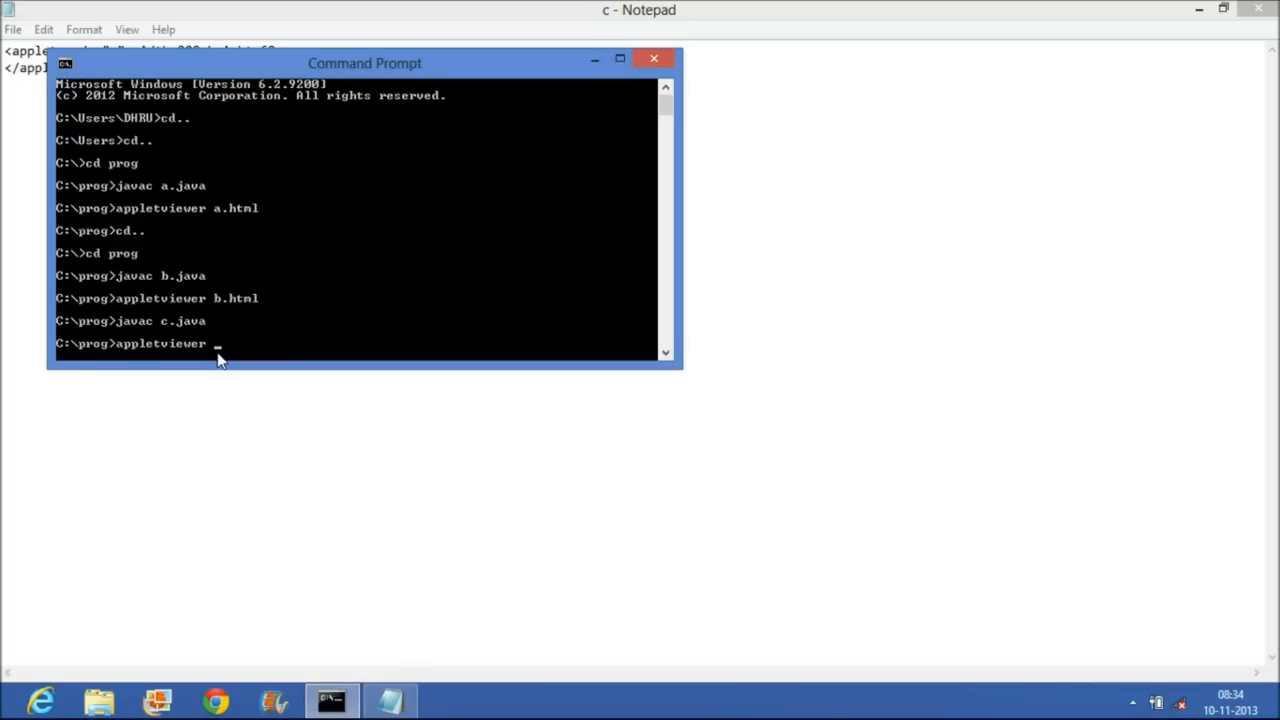
text(c)
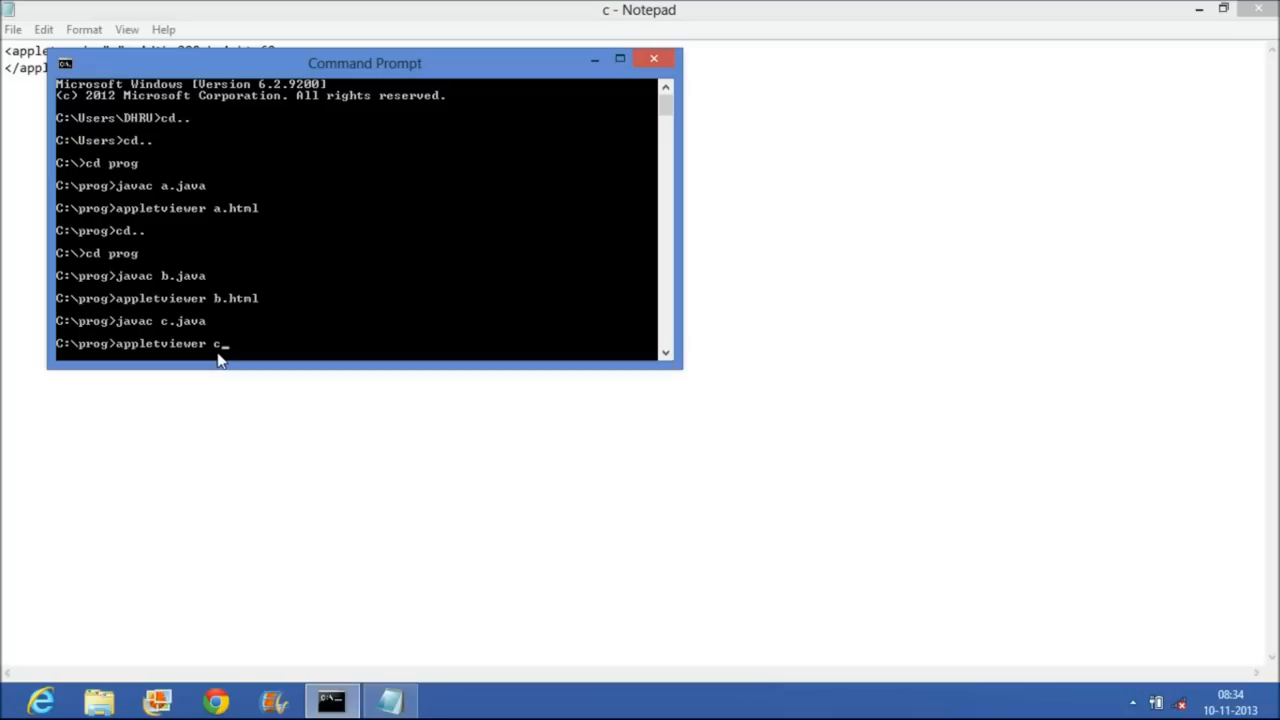
text(.html)
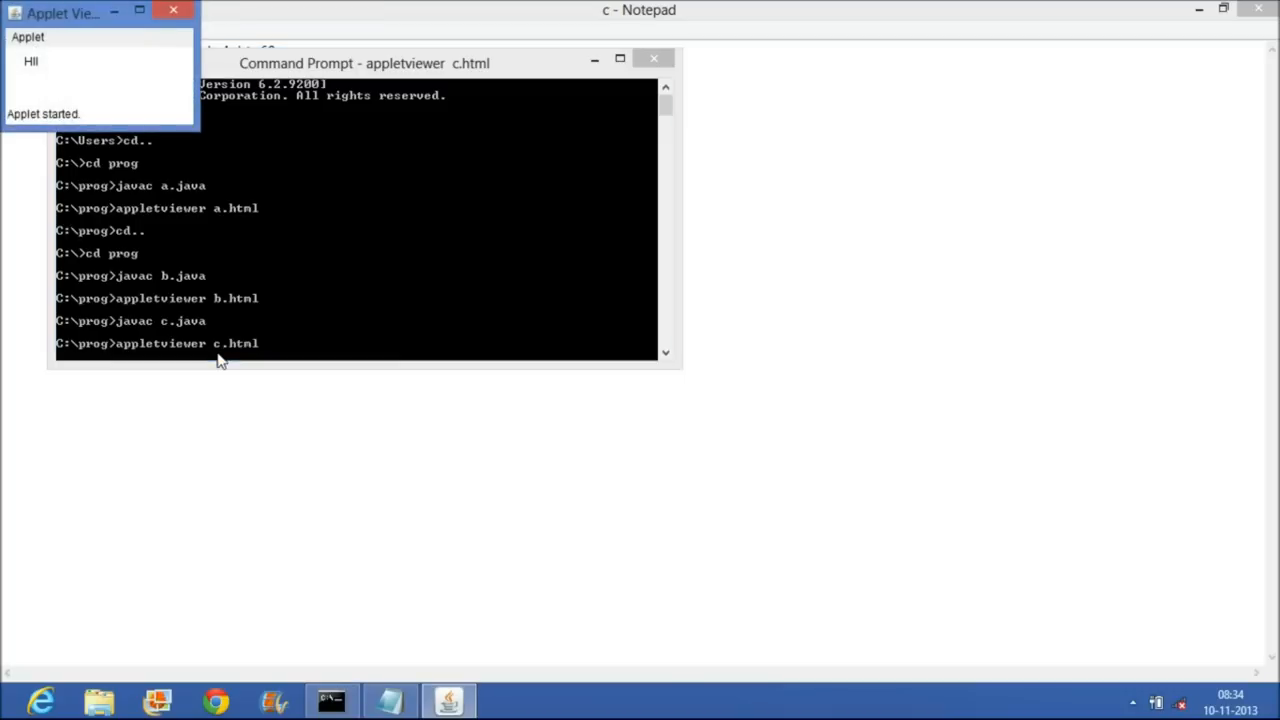
mouse_move(62, 82)
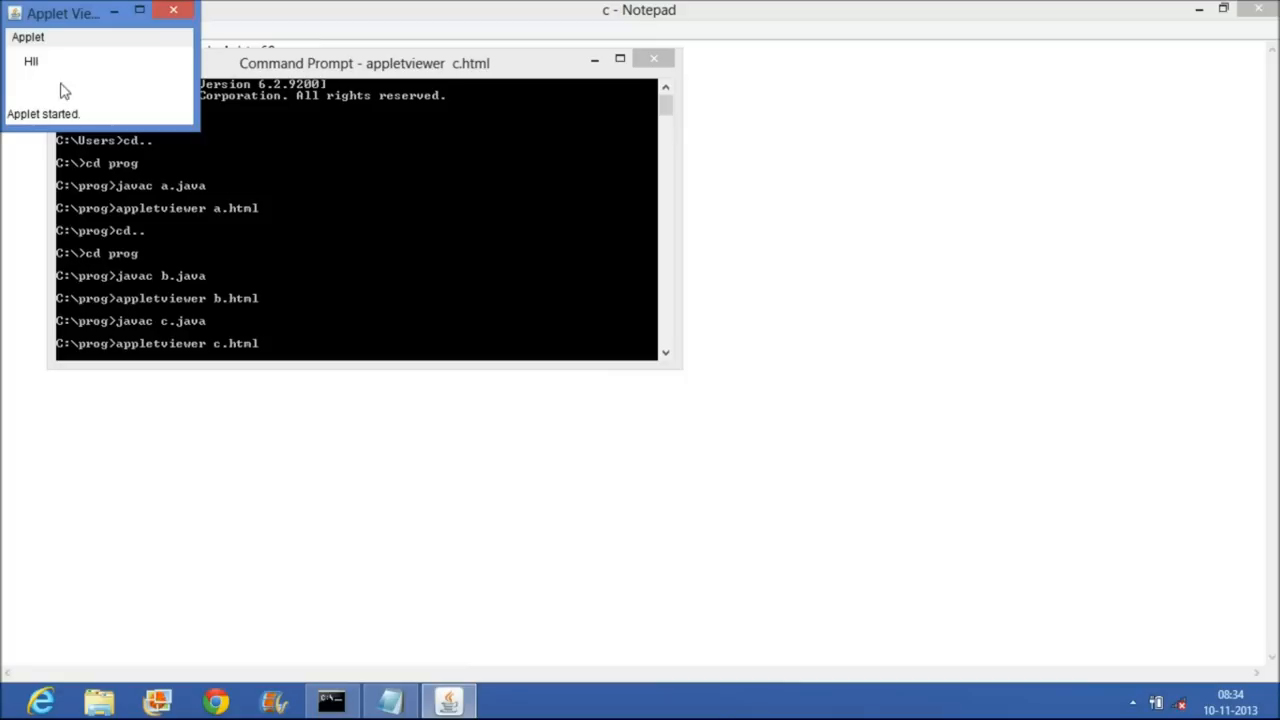
mouse_move(168, 16)
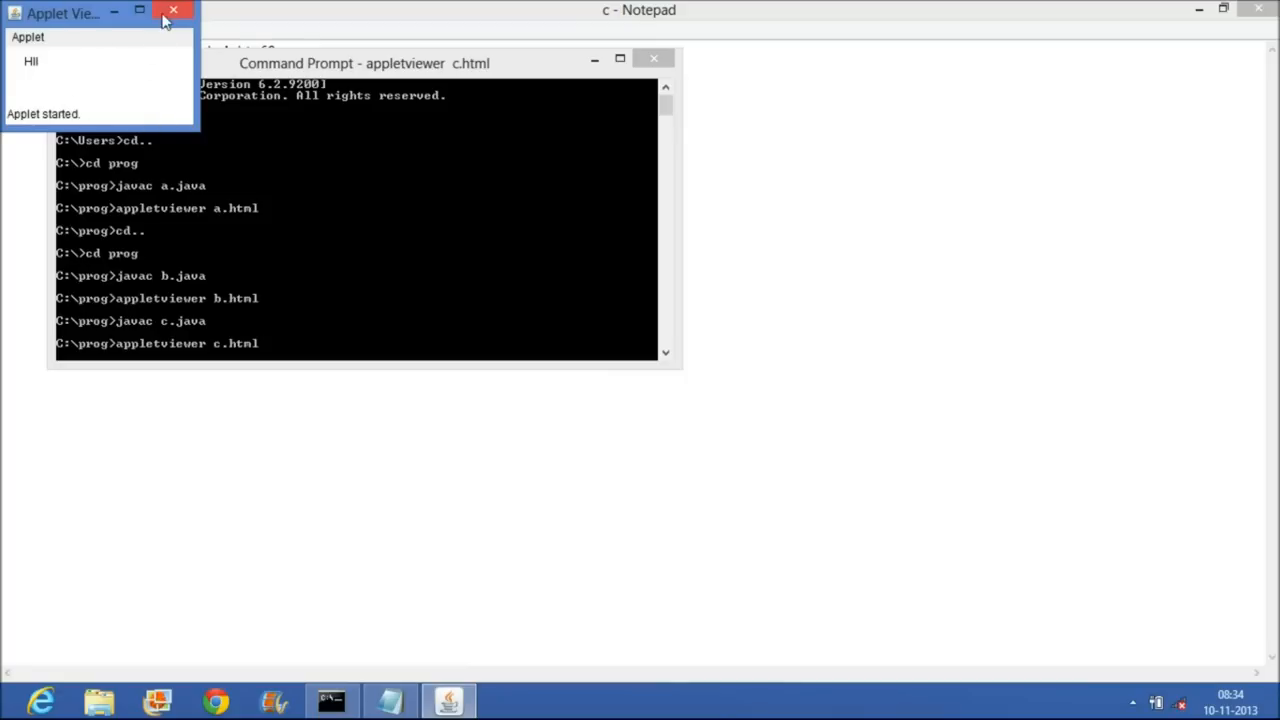
click(170, 14)
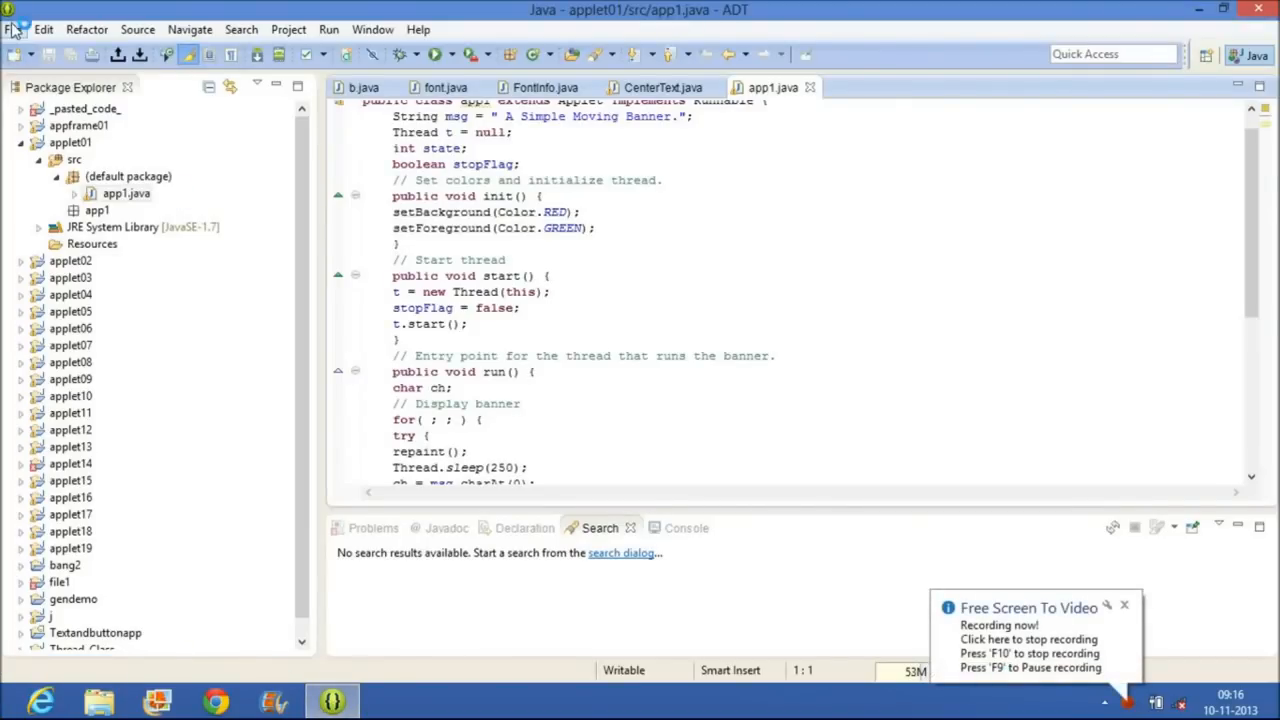
Step: Create a new Java project named oop in the Eclipse workspace
click(12, 28)
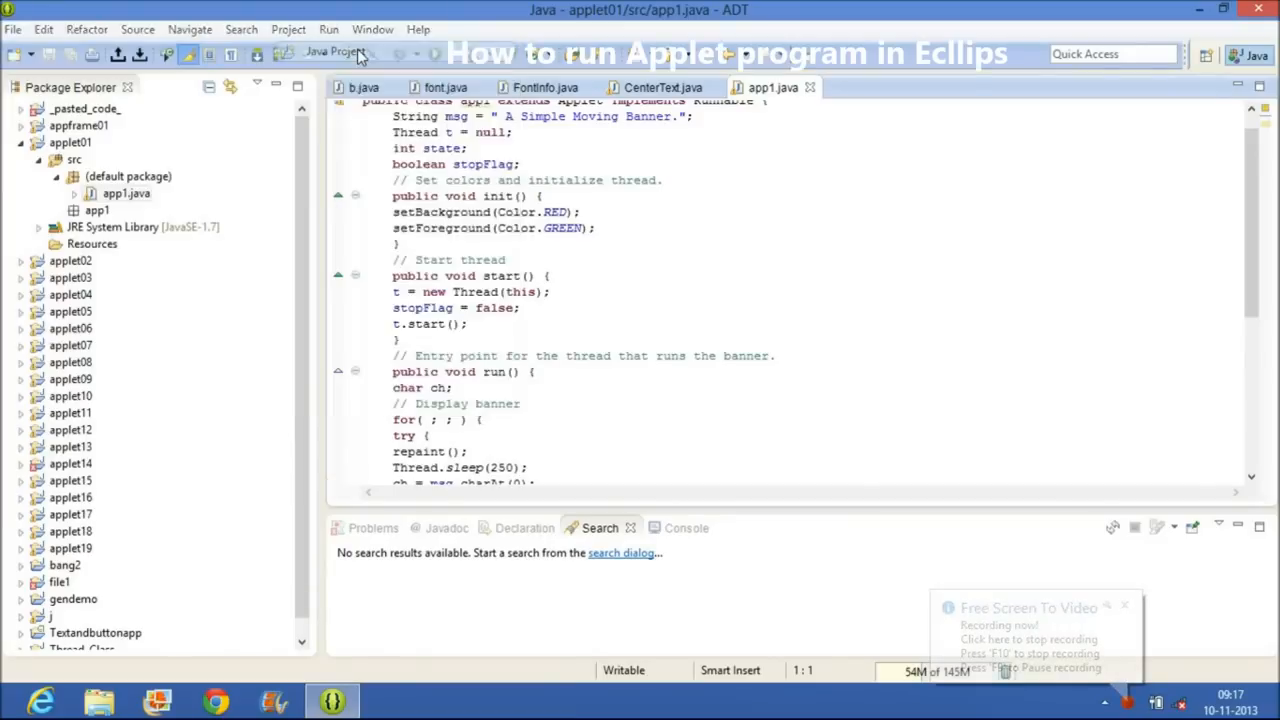
click(334, 56)
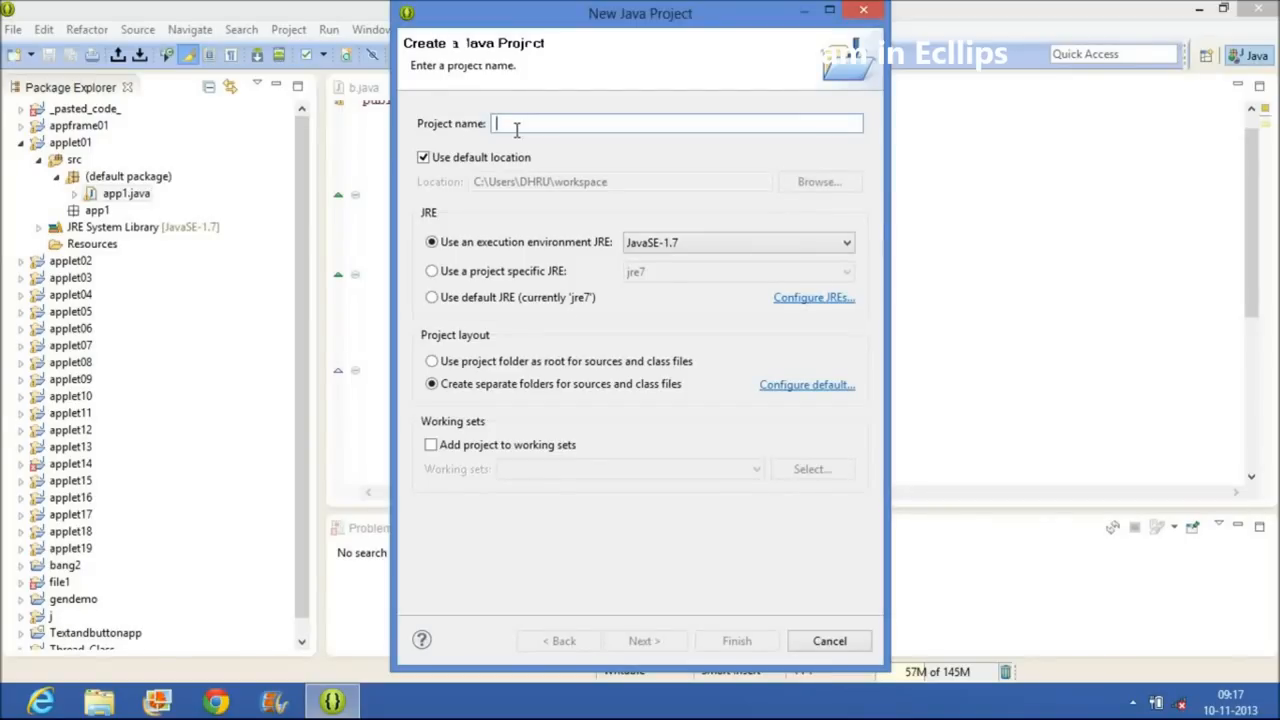
text(oop)
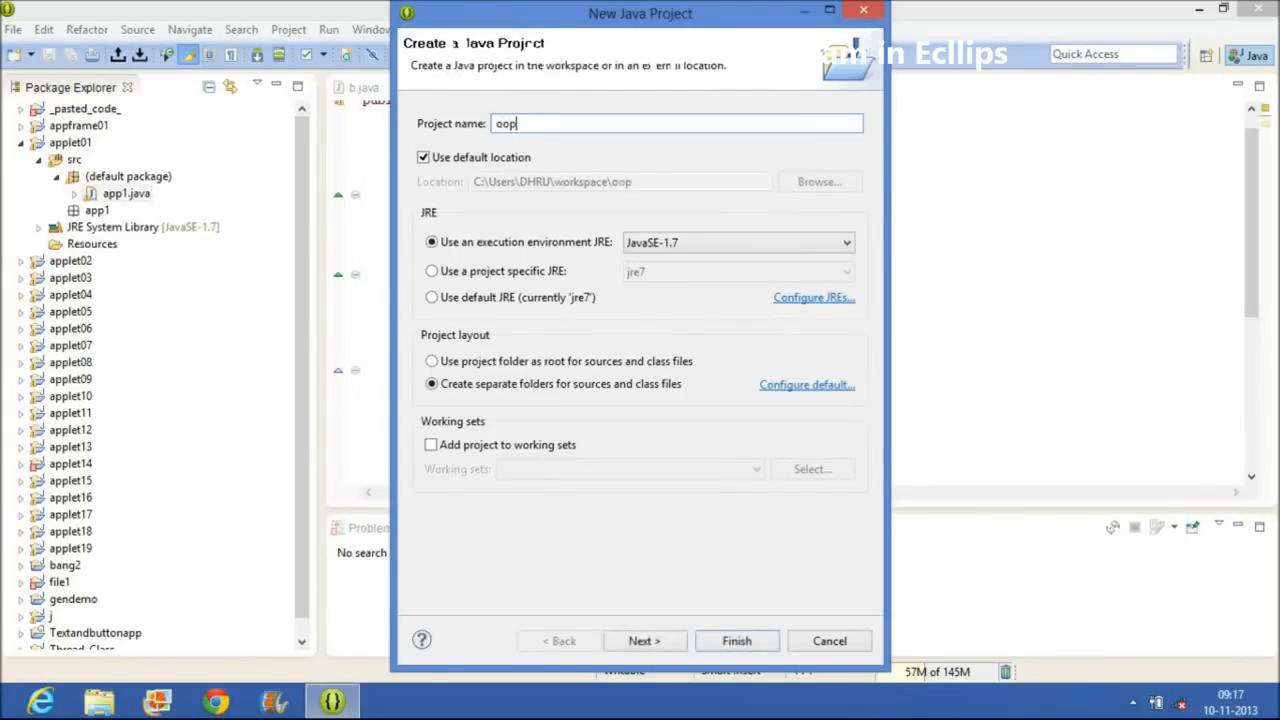
click(736, 640)
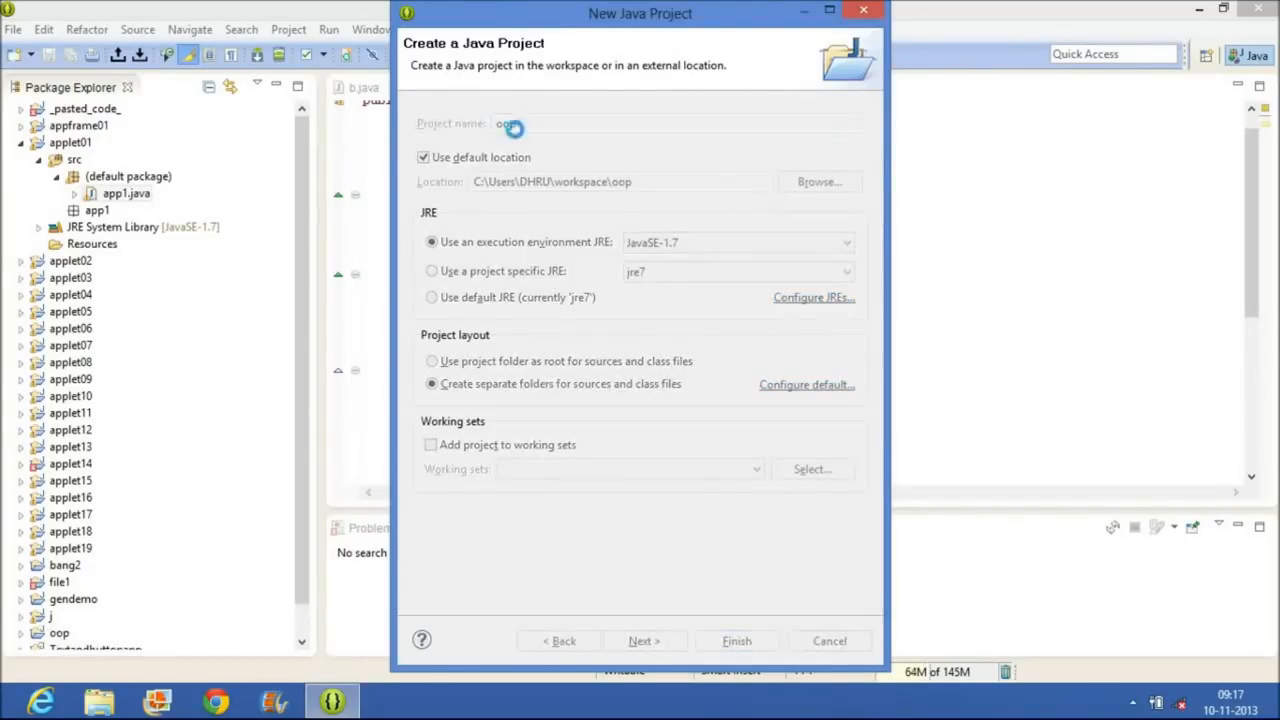
click(830, 640)
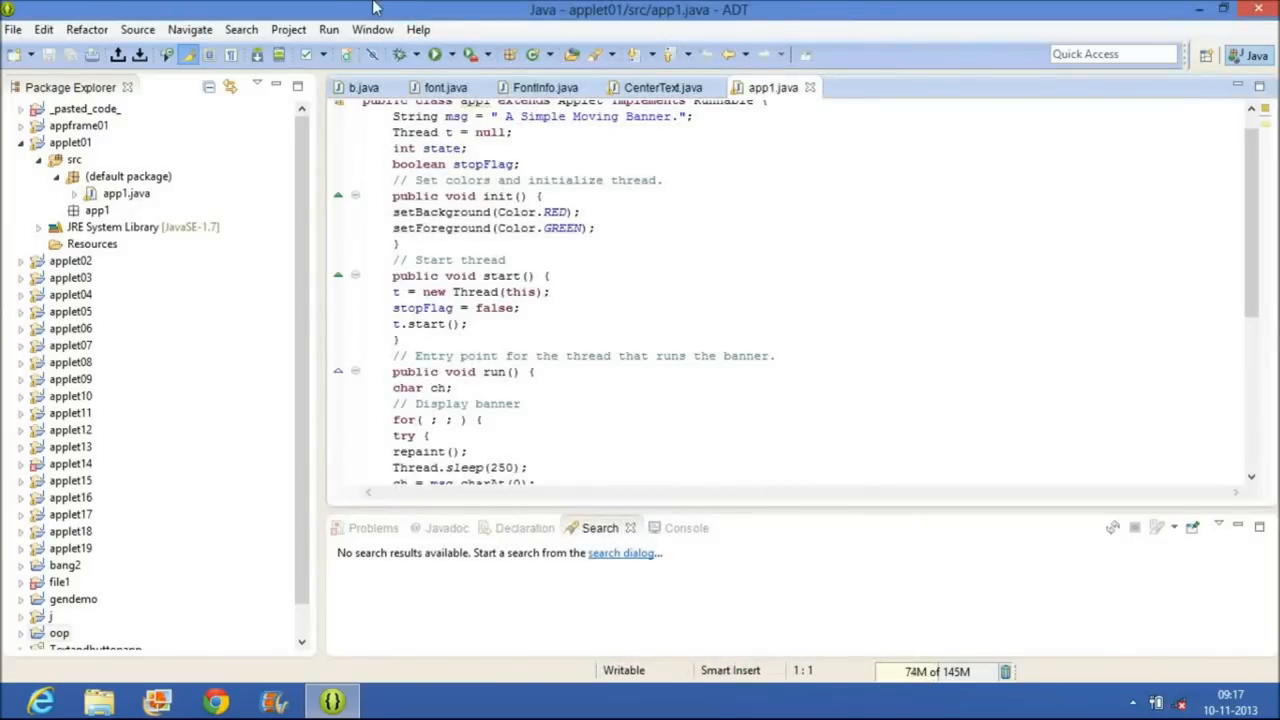
Step: Add a new class a.java to the oop project's default package
click(58, 632)
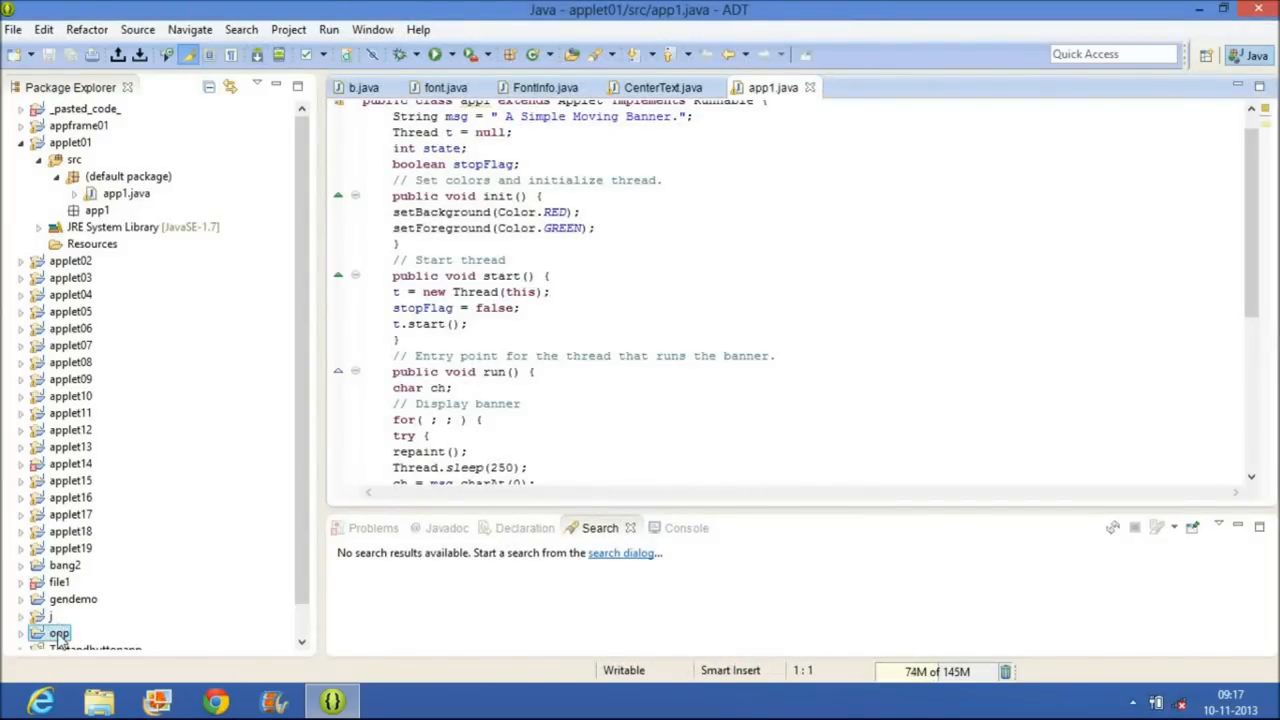
right_click(58, 614)
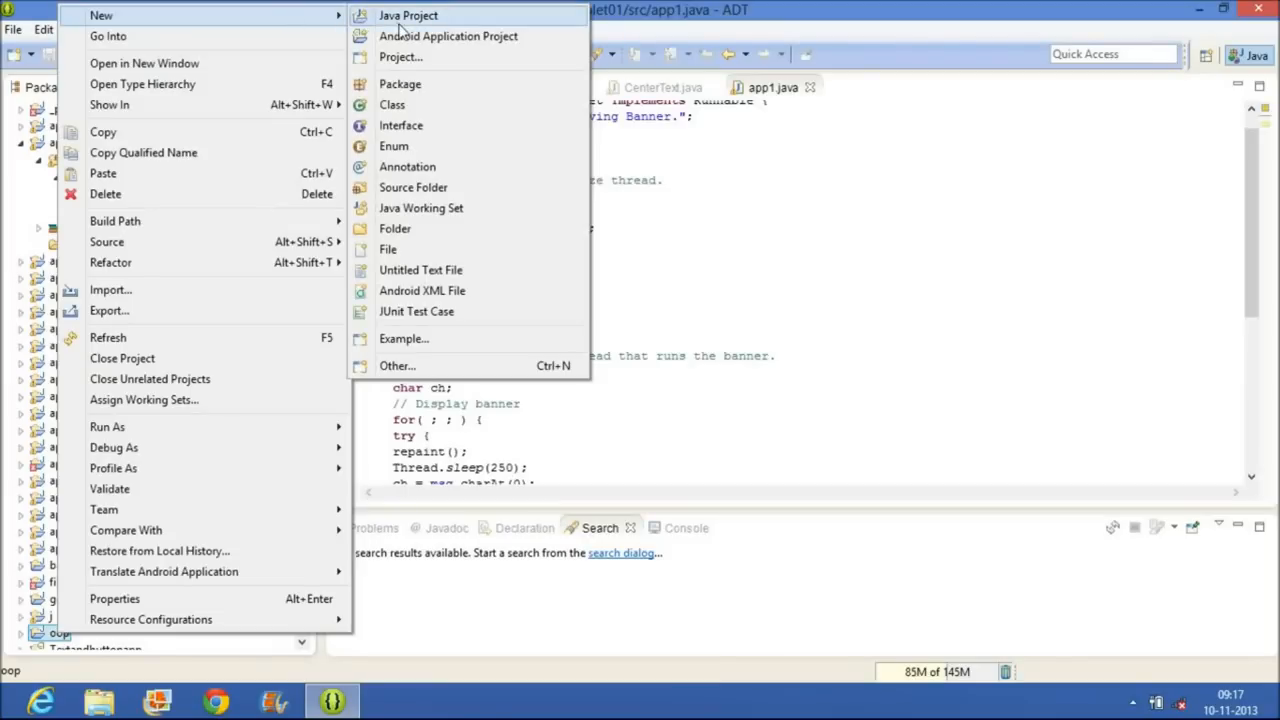
click(400, 104)
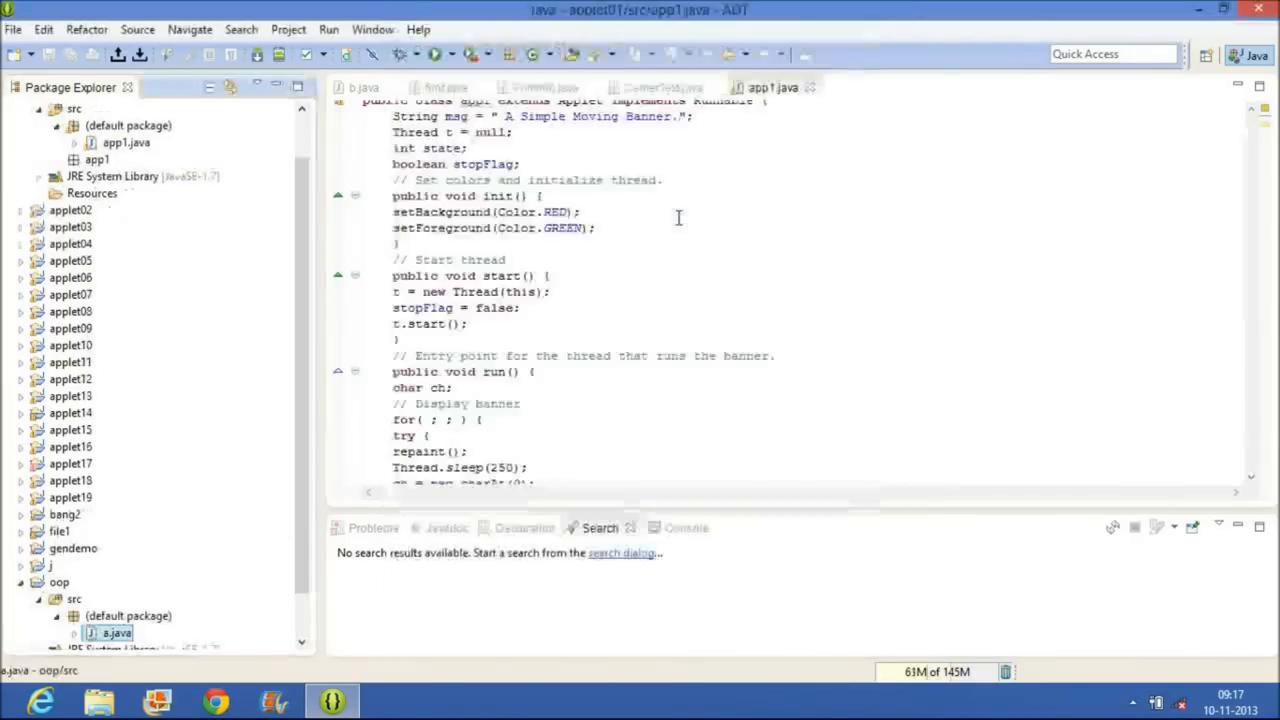
Step: Open a.java in the editor to write the applet drawing HII at 20,20
click(854, 88)
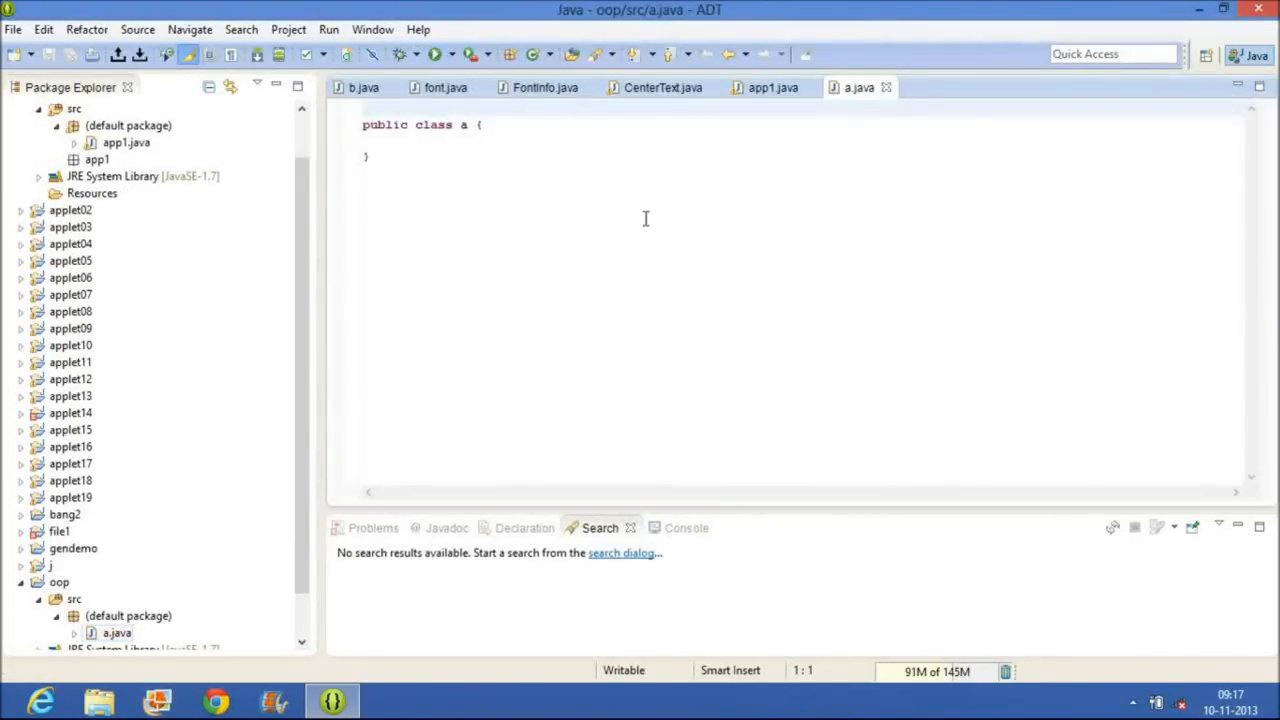
mouse_move(558, 228)
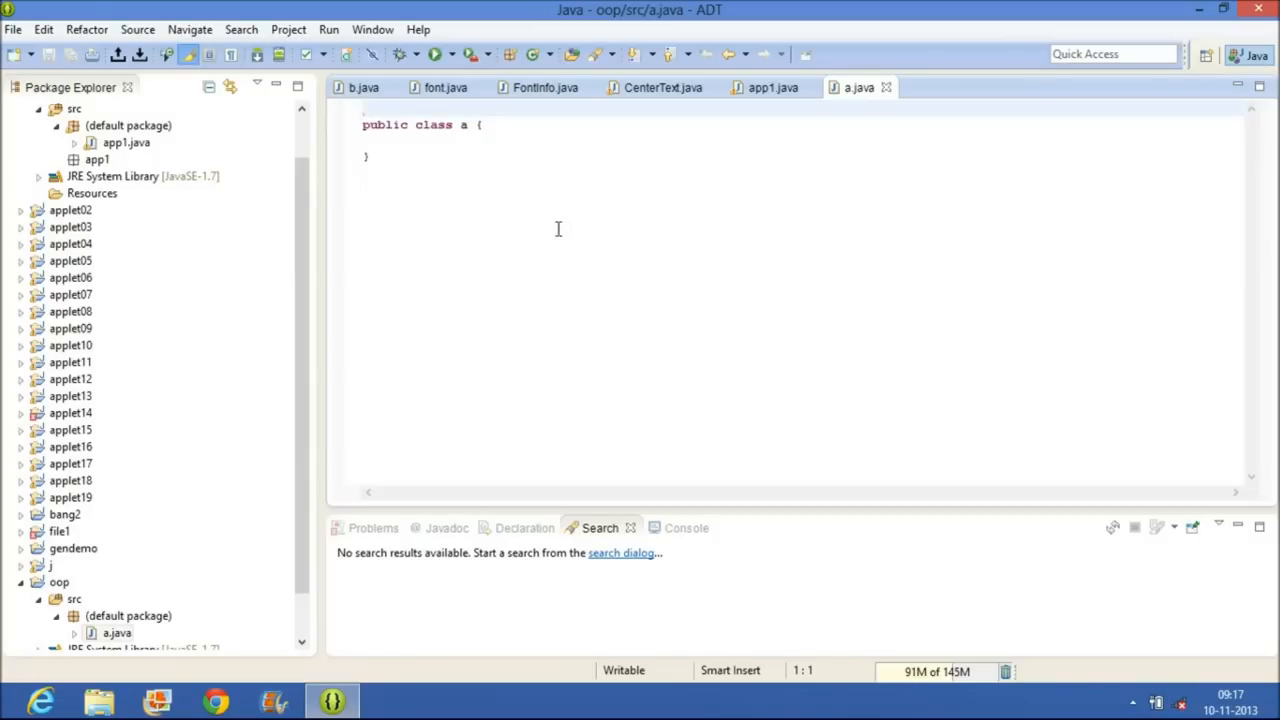
mouse_move(556, 232)
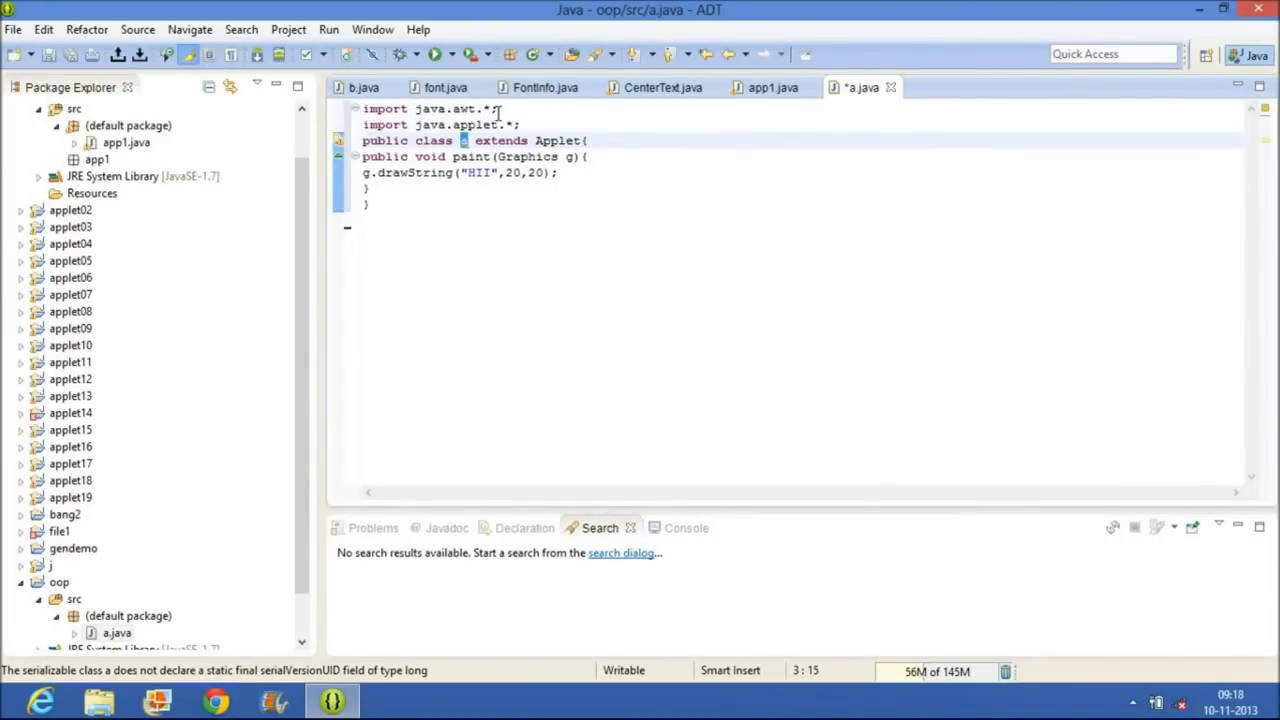
mouse_move(432, 76)
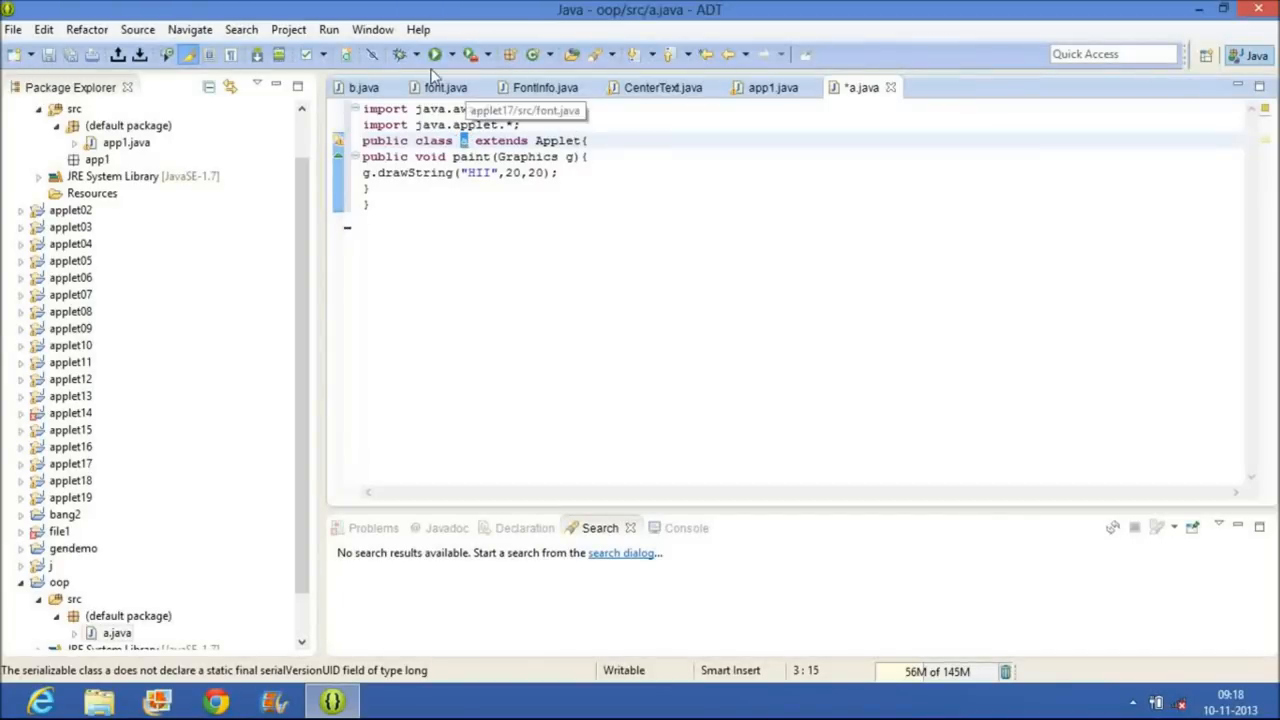
Step: Run class a as an applet, saving a.java first, so Applet Viewer shows HII
click(432, 54)
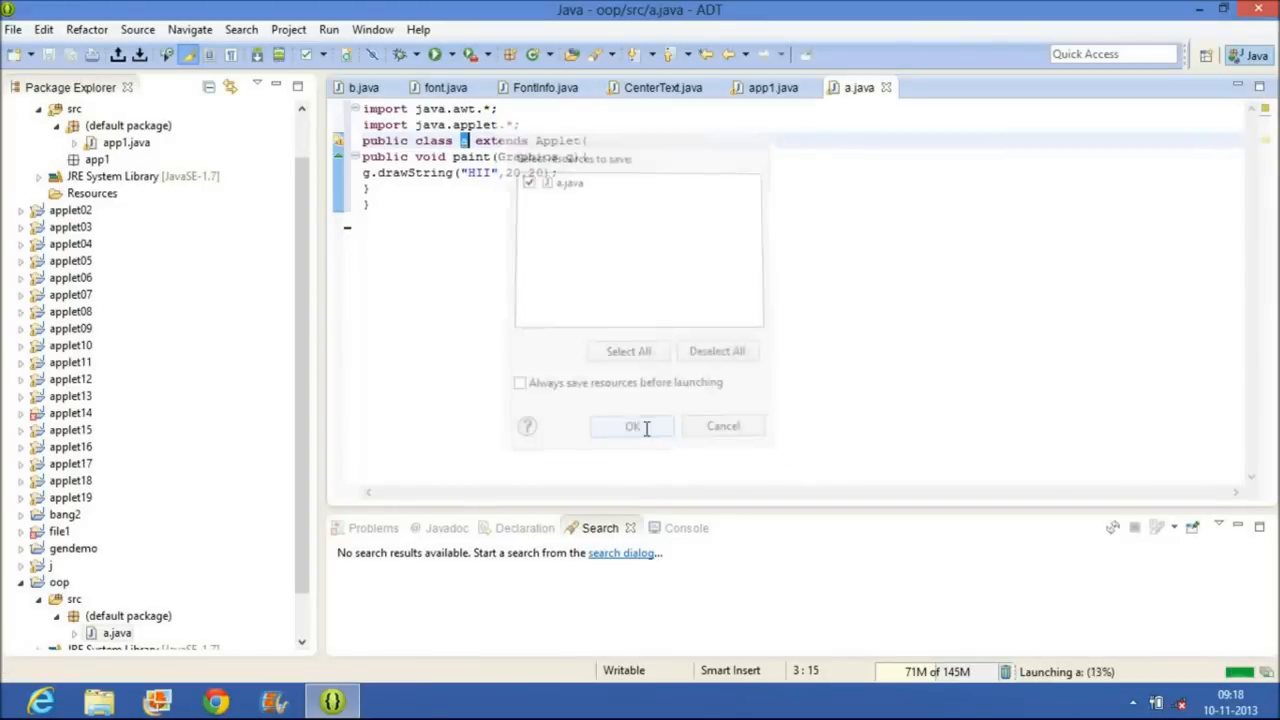
click(632, 426)
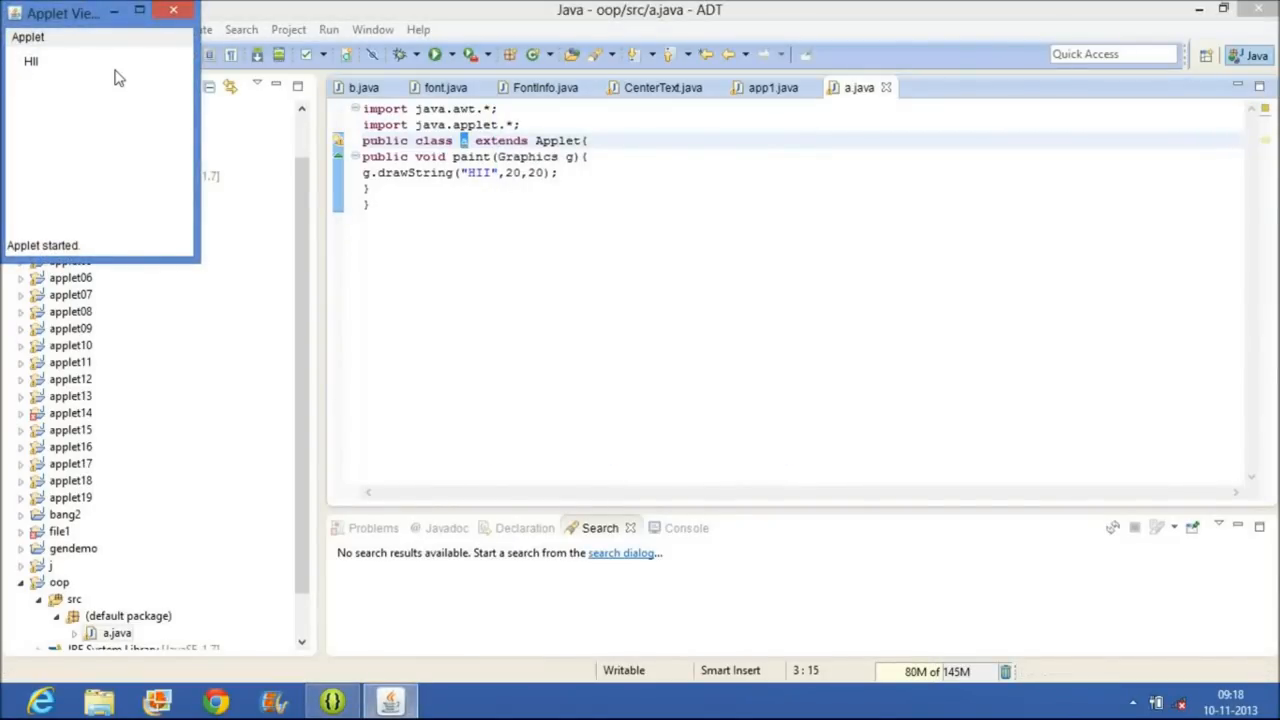
mouse_move(136, 96)
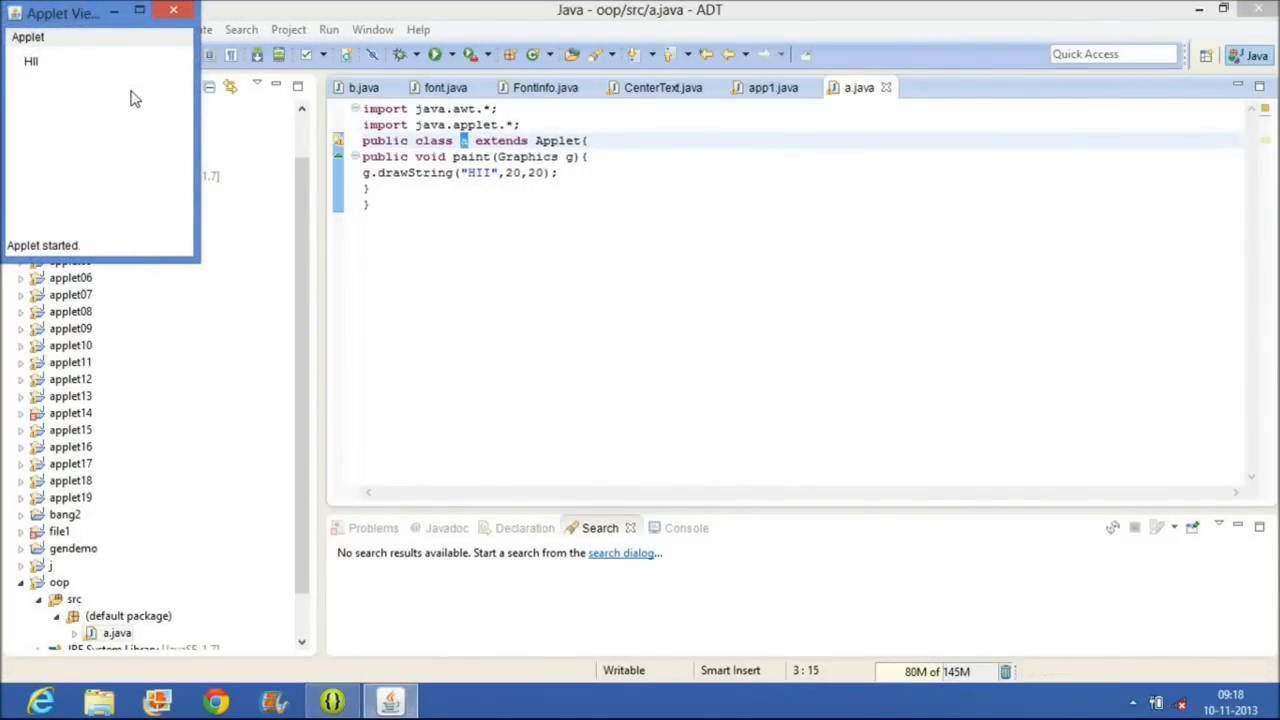
mouse_move(244, 612)
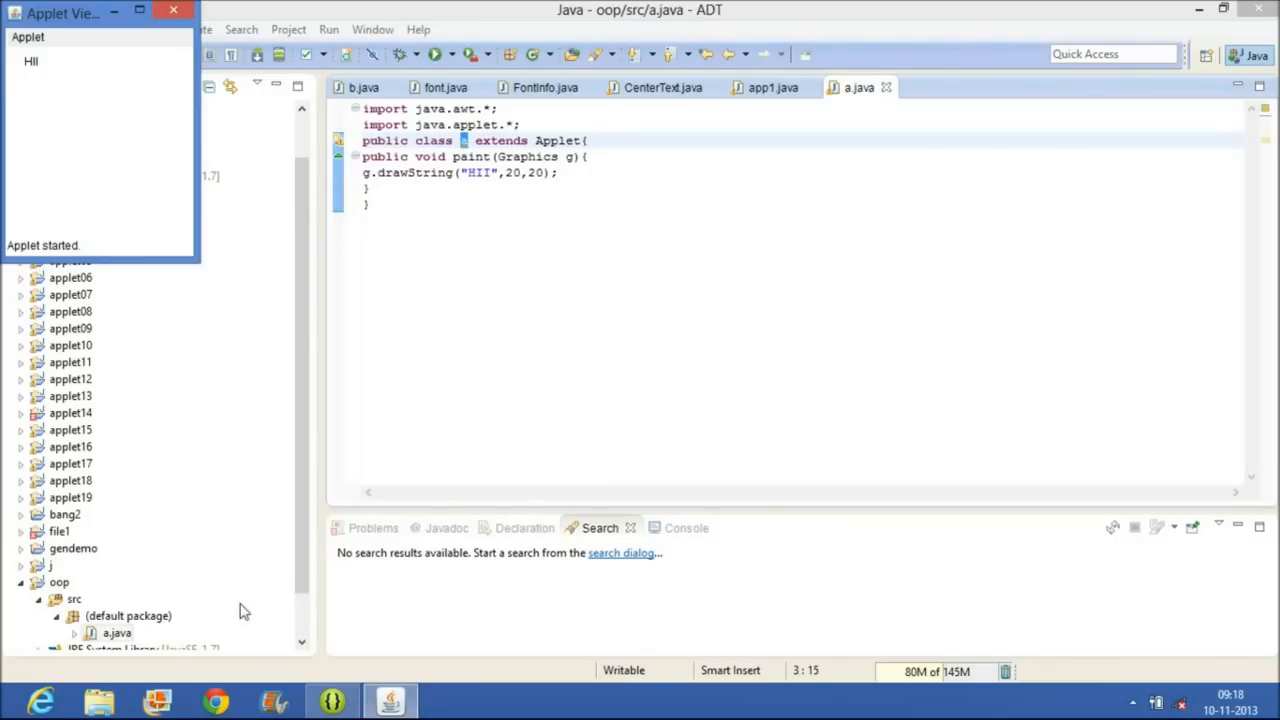